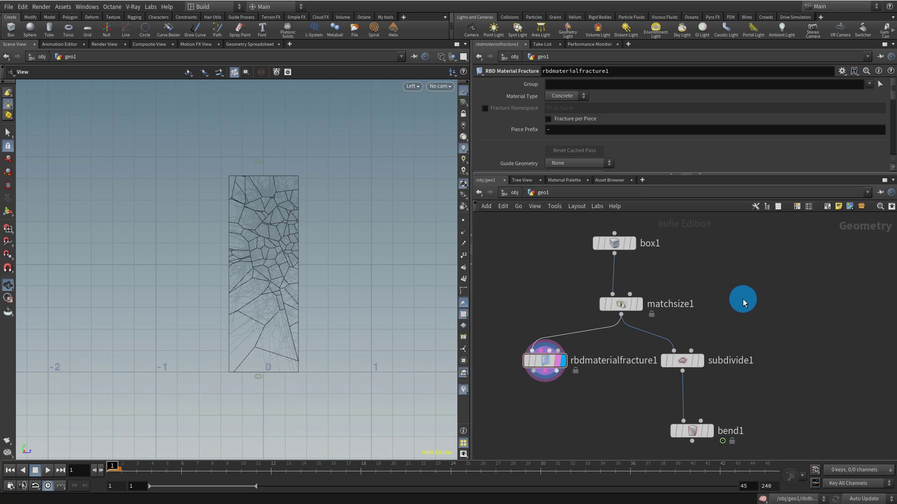
mouse_move(724, 310)
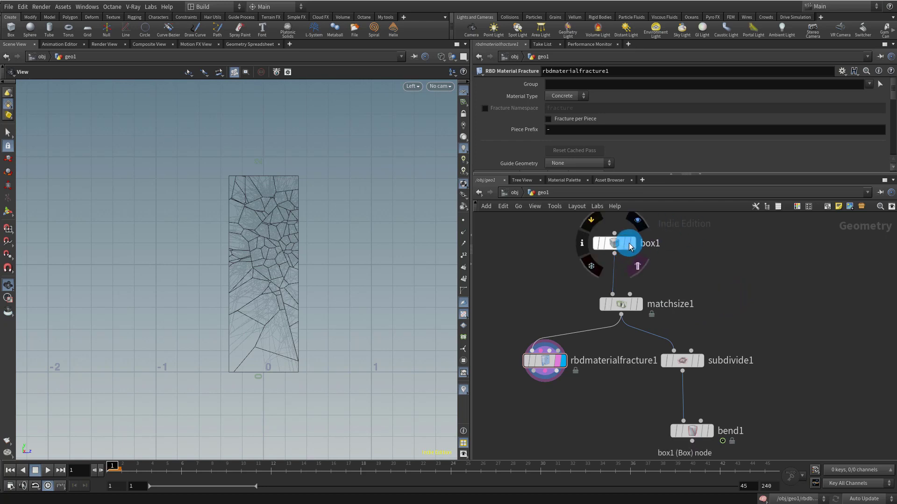
- Inspect box1, the fractured column, subdivide1 and bend1 outputs in a perspective view
left_click(621, 303)
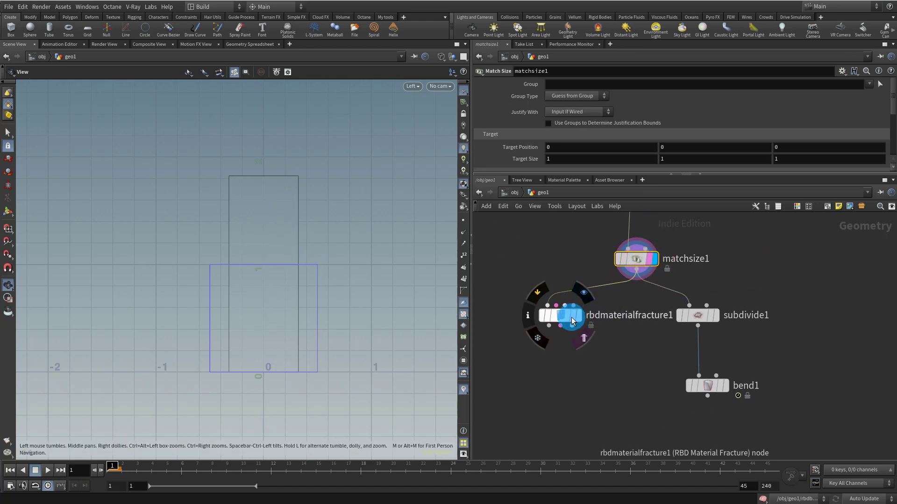
left_click(560, 315)
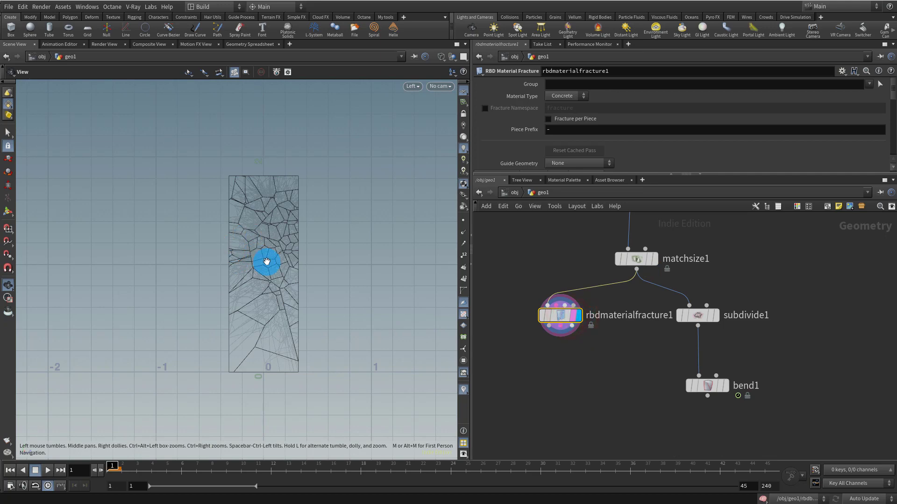
left_click_drag(266, 261, 291, 255)
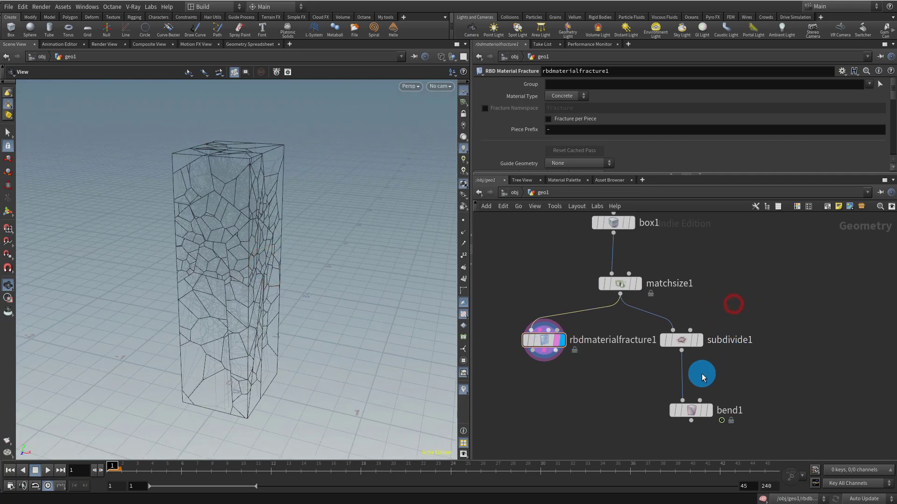
left_click(680, 339)
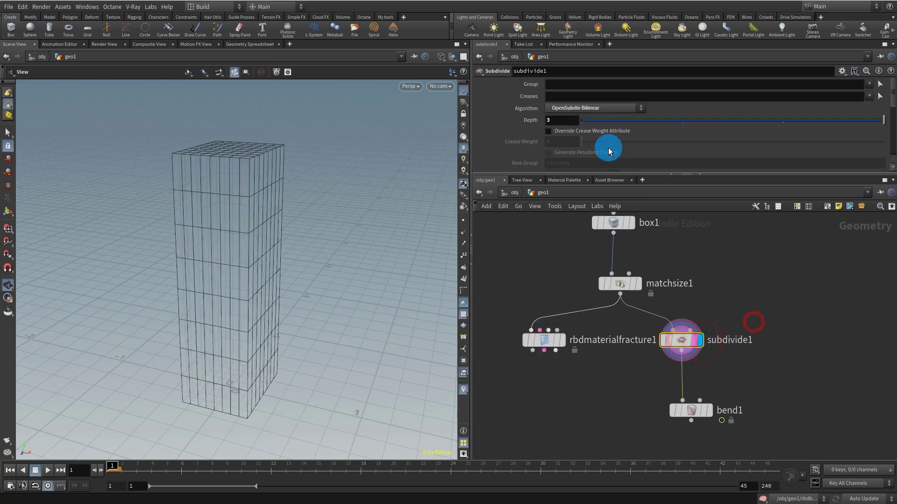
mouse_move(735, 284)
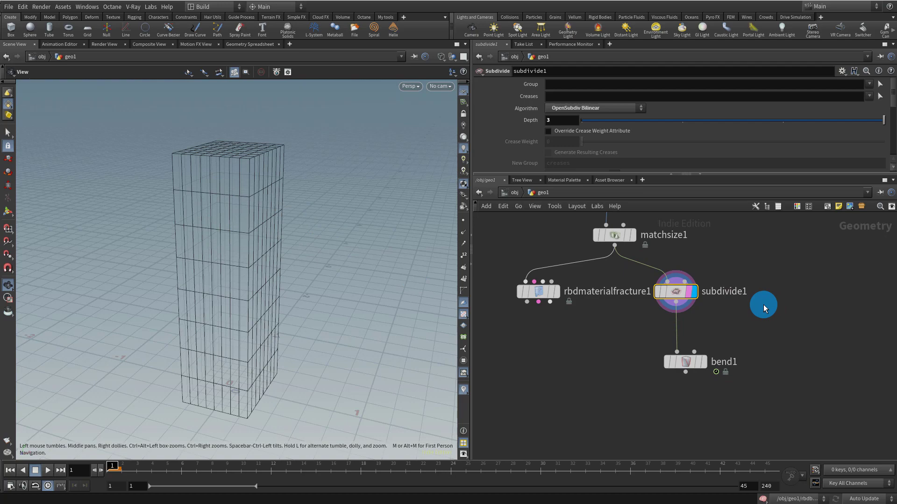
left_click(685, 362)
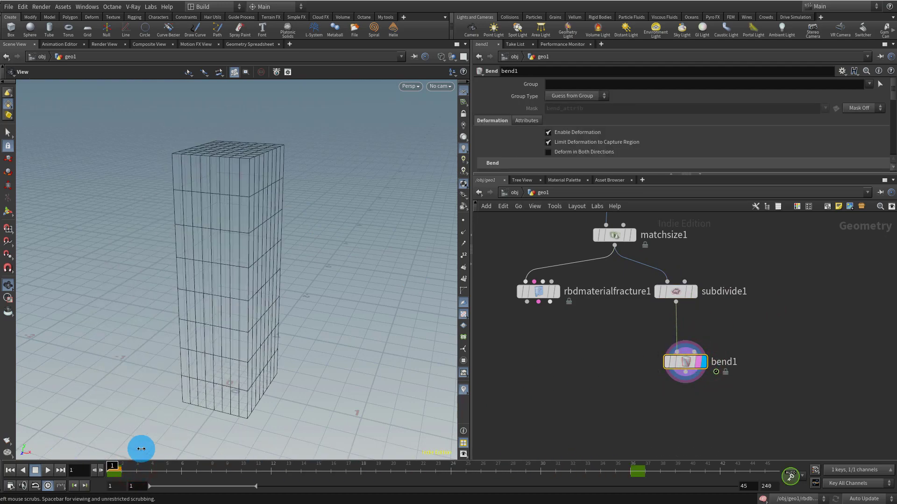
left_click_drag(141, 449, 252, 266)
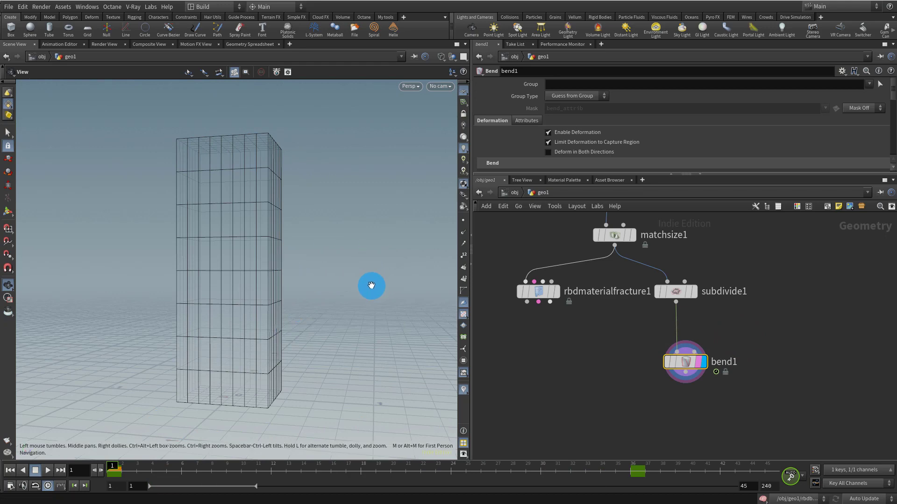
mouse_move(321, 273)
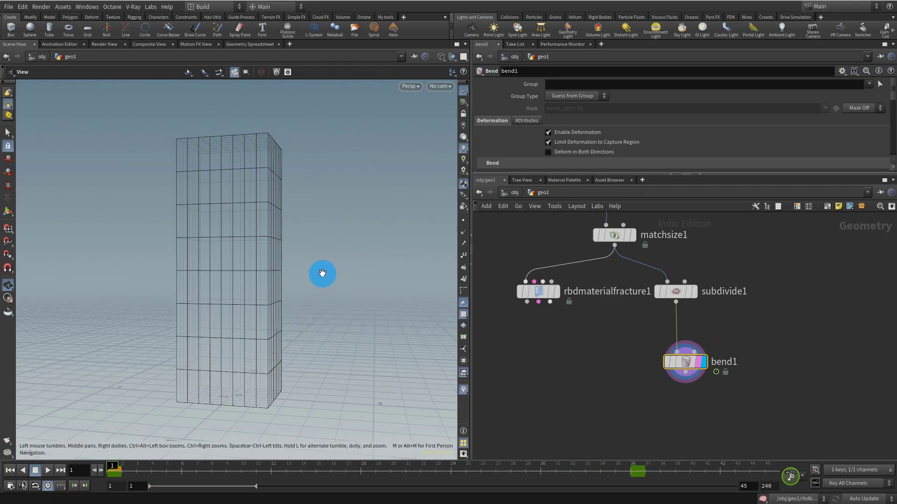
mouse_move(284, 362)
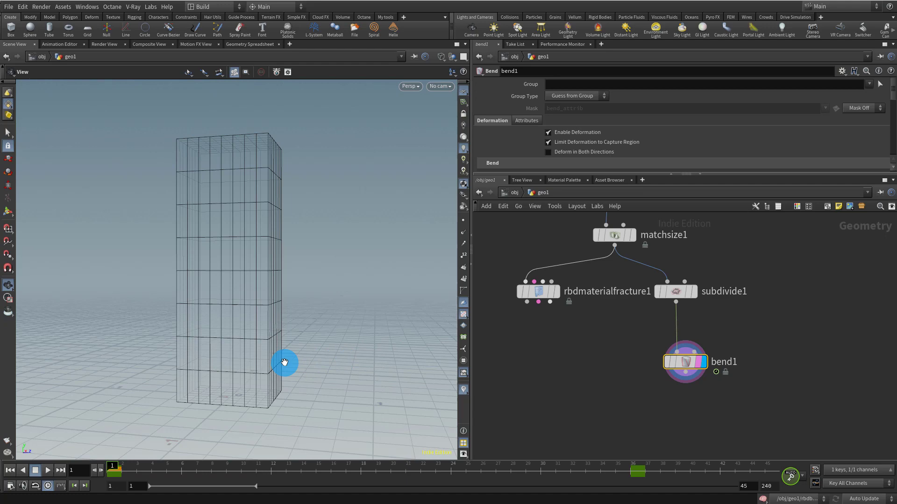
left_click_drag(113, 465, 375, 466)
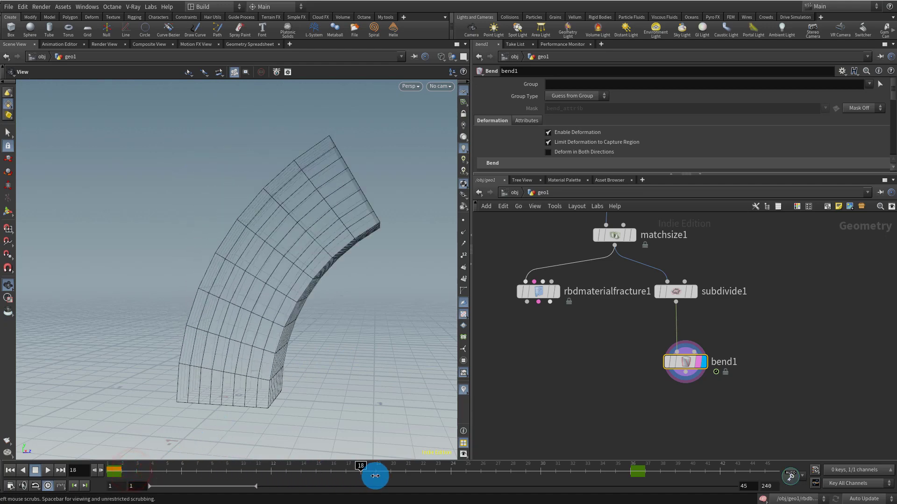
left_click_drag(375, 475, 583, 470)
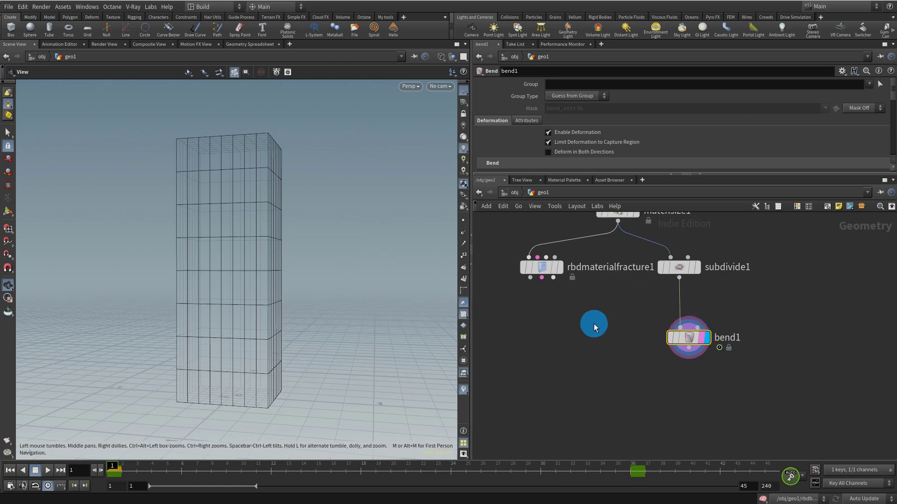
- Place an RBD Bullet Solver node and view rbdmaterialfracture1's constraint settings
key("Tab")
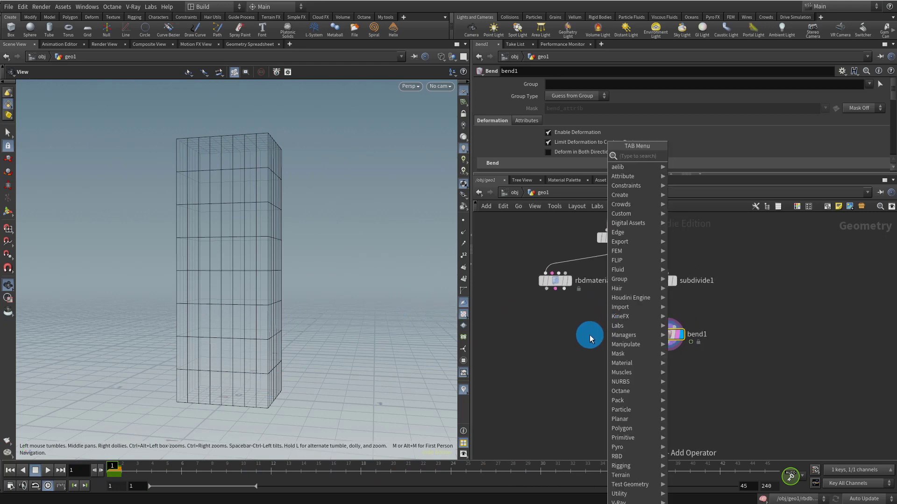
type("rb")
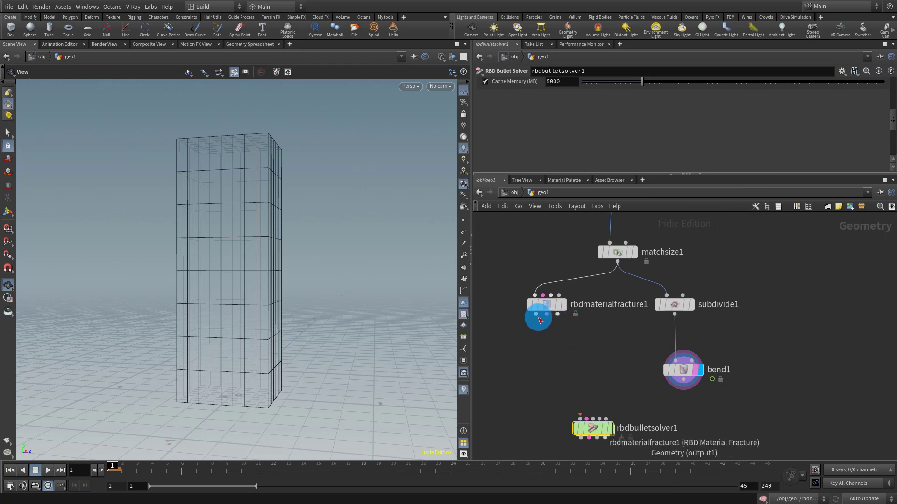
left_click(548, 318)
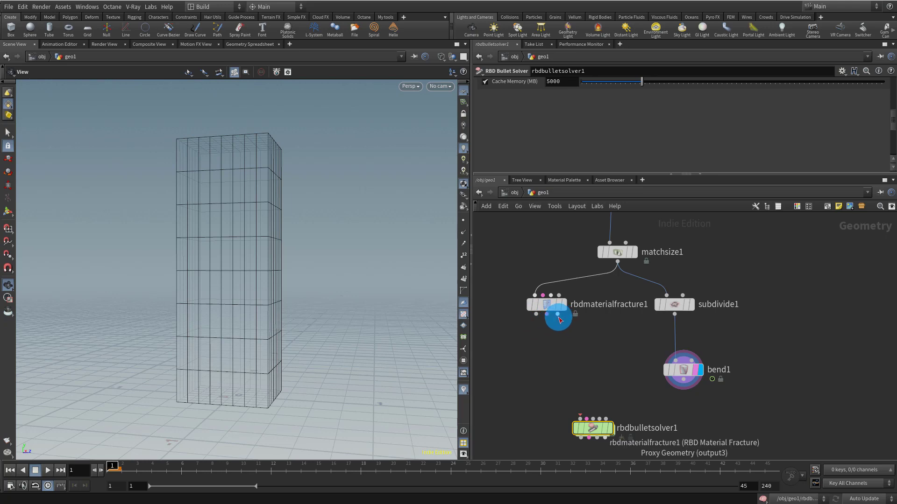
left_click(546, 303)
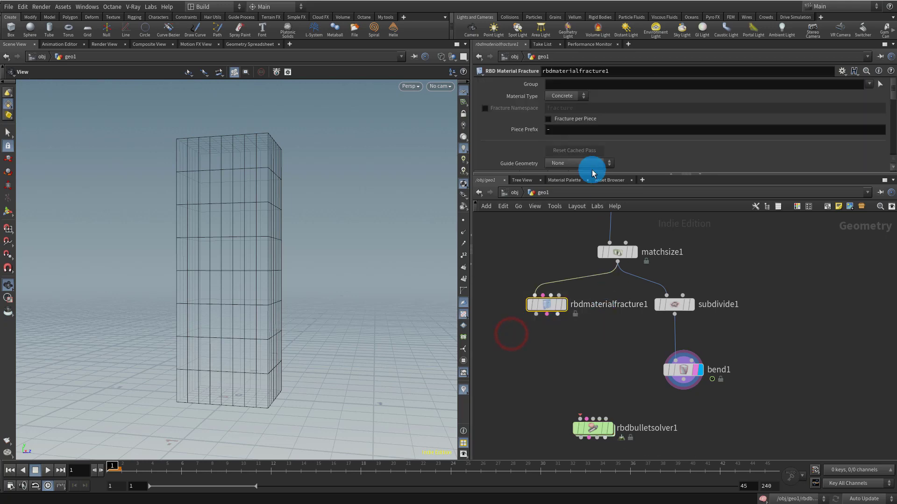
left_click(585, 175)
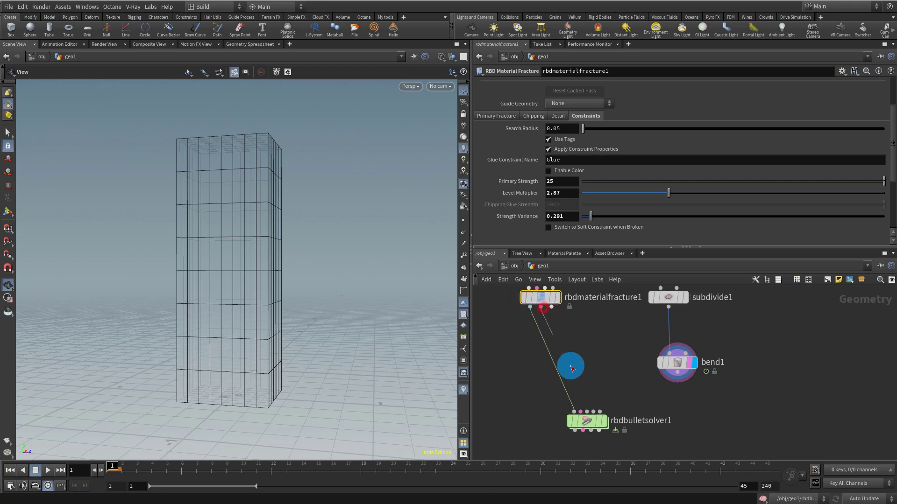
- Wire the fracture outputs into rbdbulletsolver1, browse its settings and play the simulation
left_click_drag(549, 308, 587, 400)
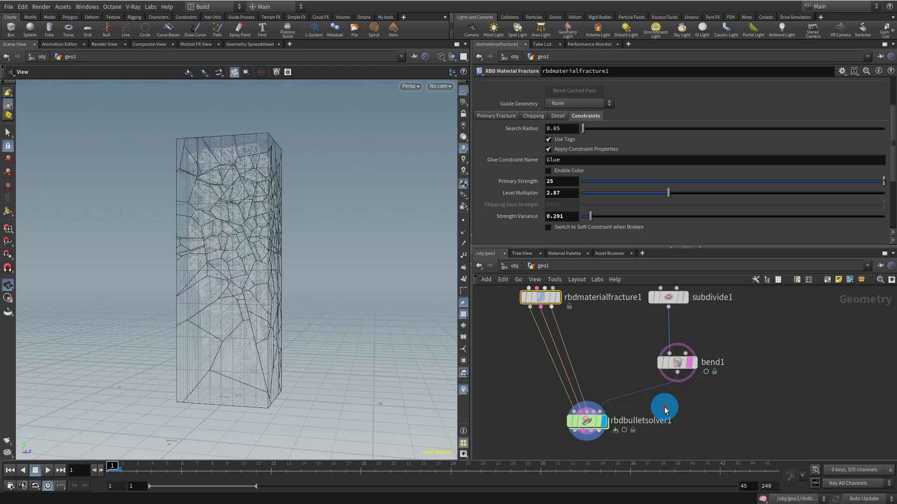
left_click(663, 407)
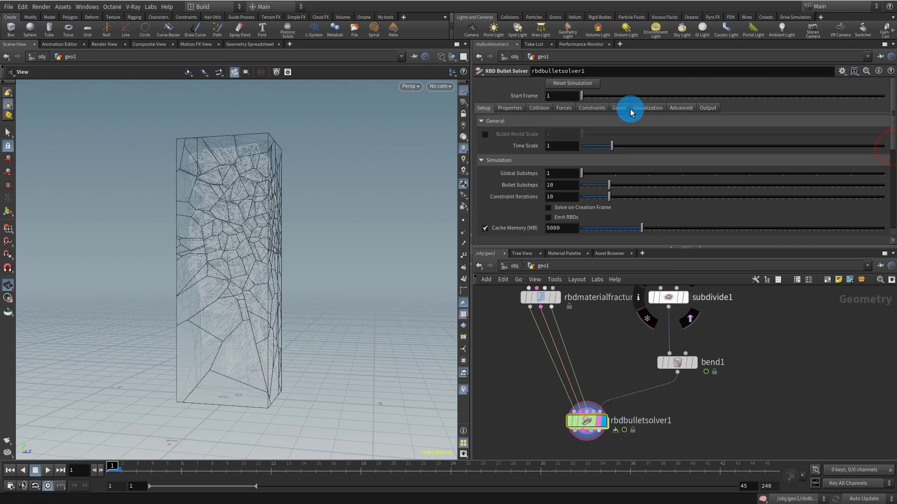
left_click(538, 108)
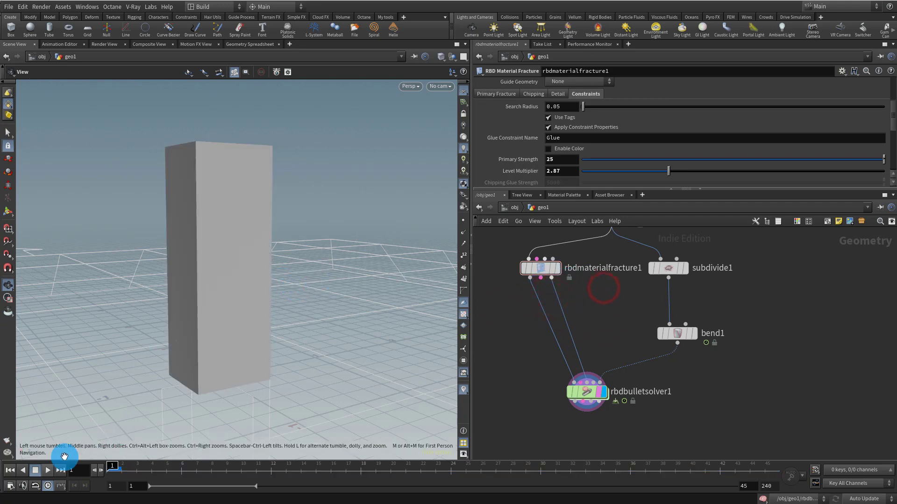
left_click(48, 470)
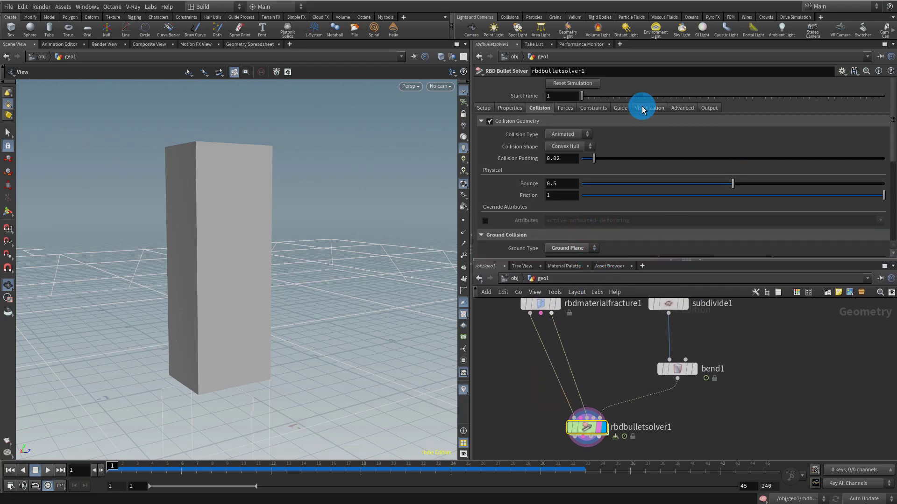
- Tick Enable Guides on the solver's Guide tab and play the guided simulation
left_click(620, 107)
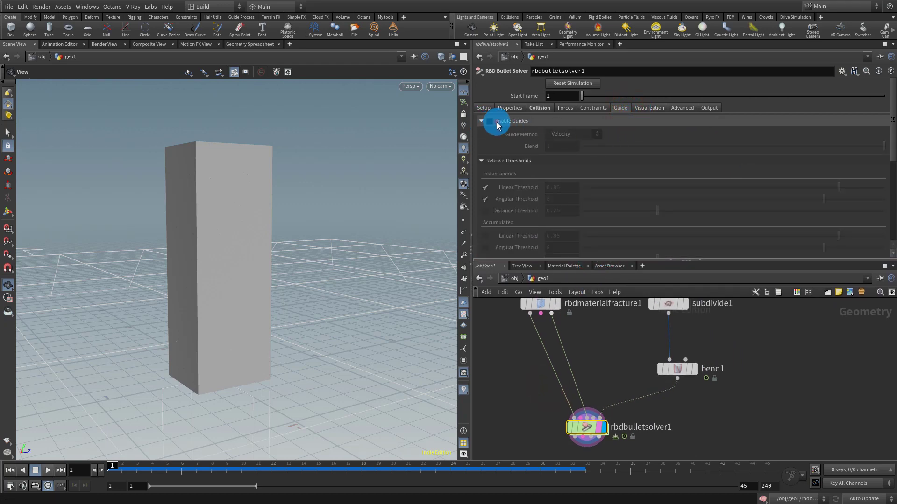
left_click(489, 121)
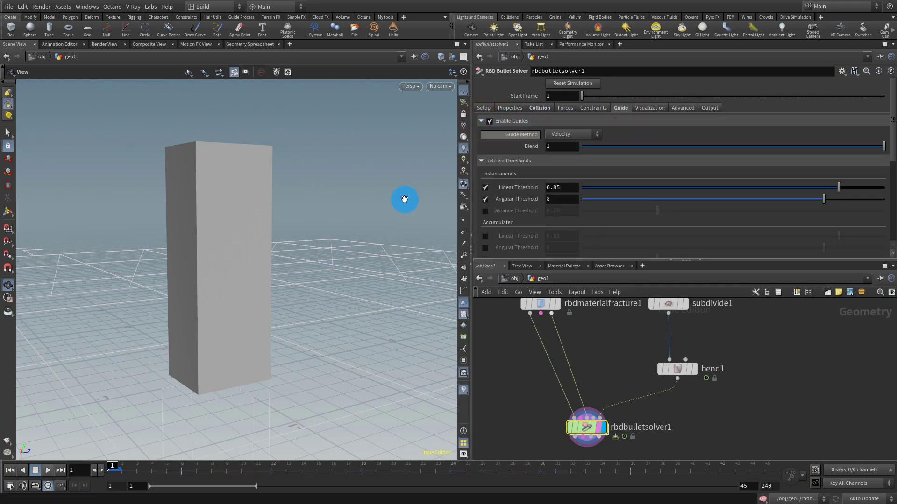
left_click(48, 469)
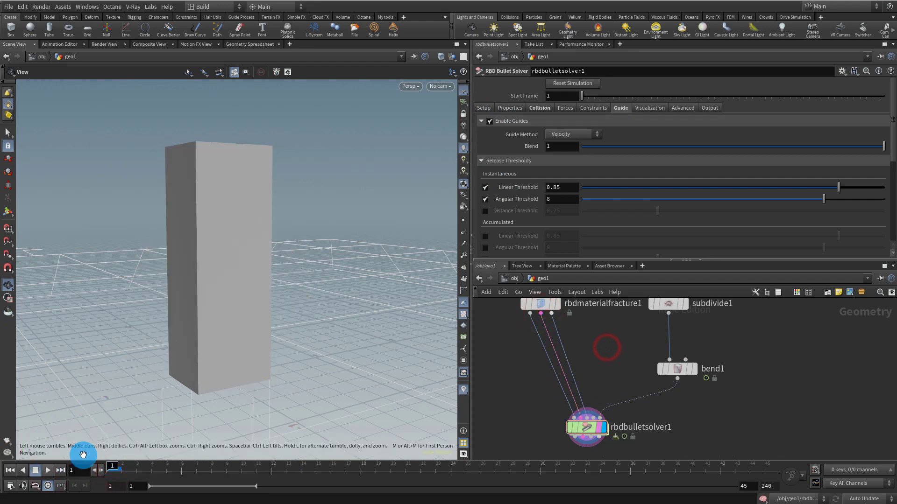
left_click(35, 471)
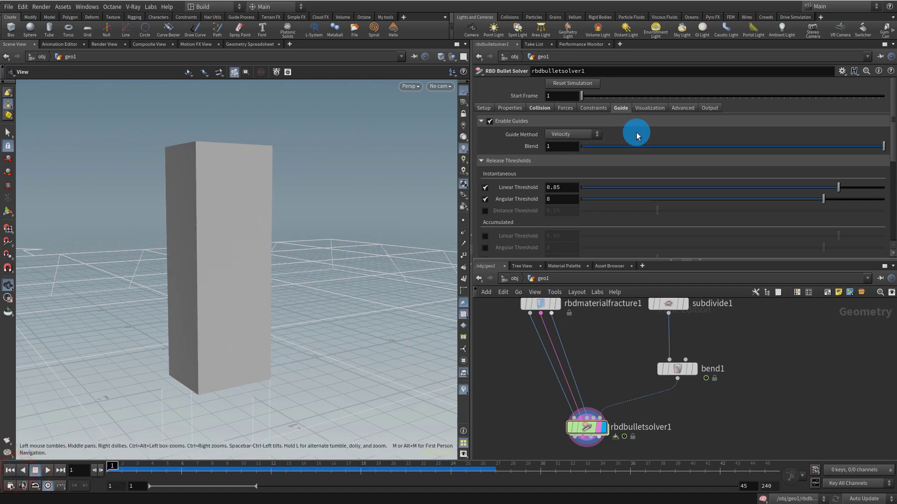
- Uncheck Use Pre-Configured Setup for guides, then play and stop the simulation
left_click(681, 107)
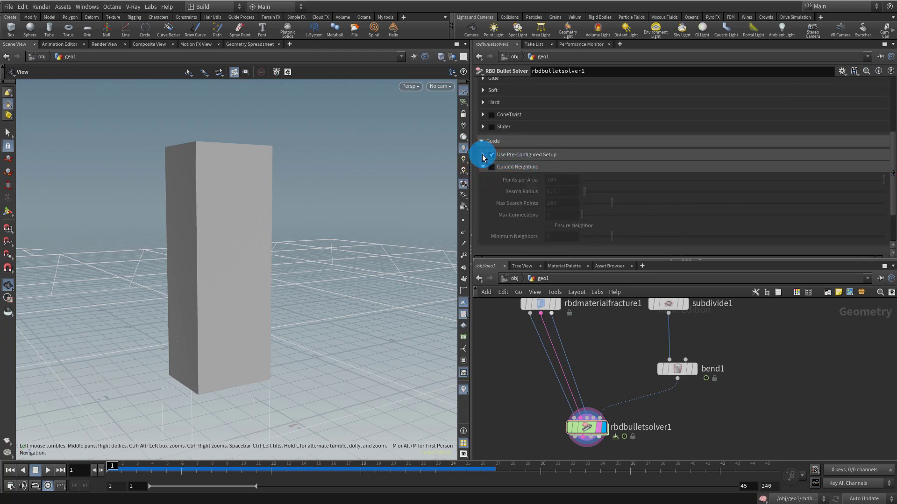
left_click(491, 155)
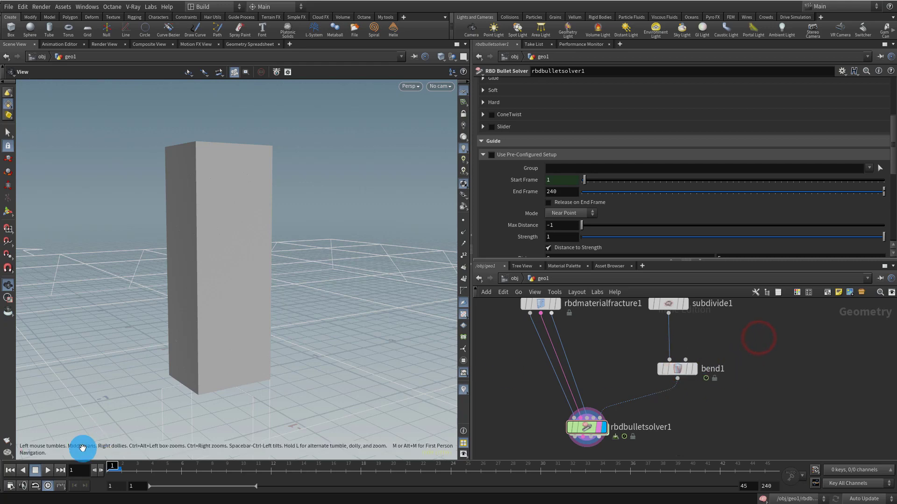
left_click(48, 470)
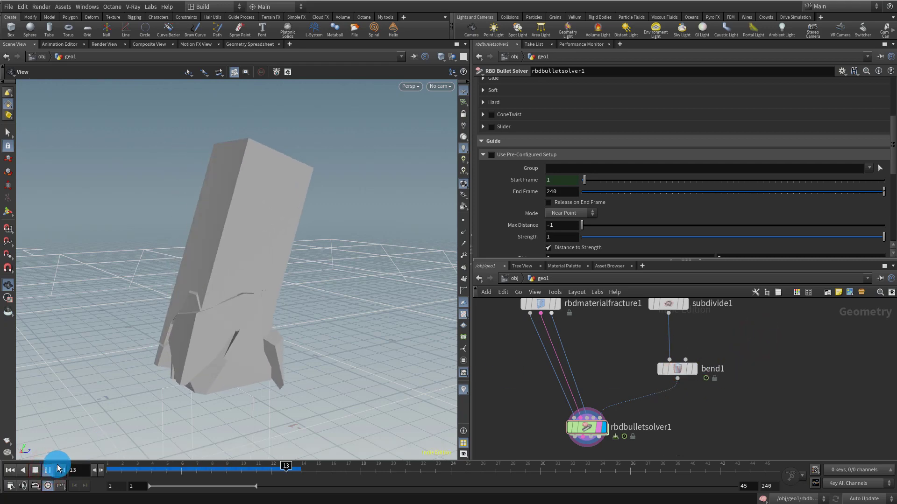
left_click(48, 469)
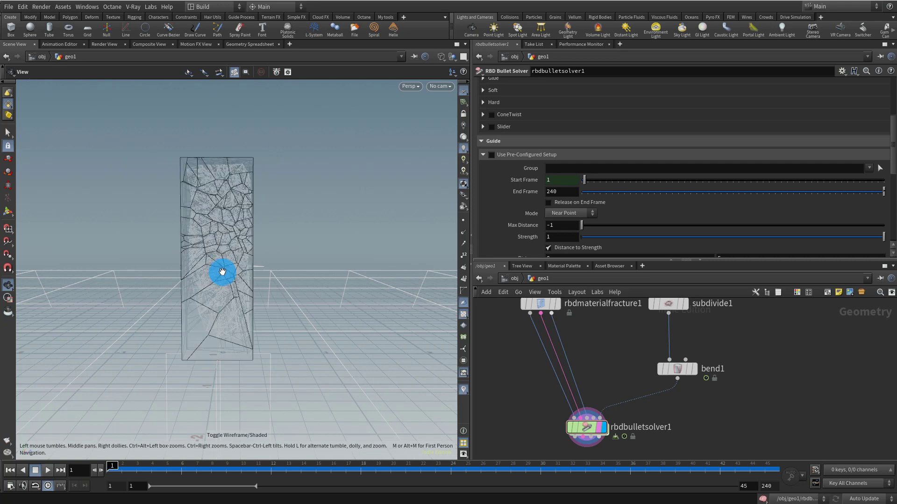
- Disconnect one fracture input from the solver and scrub the replay to watch the bend
left_click(49, 470)
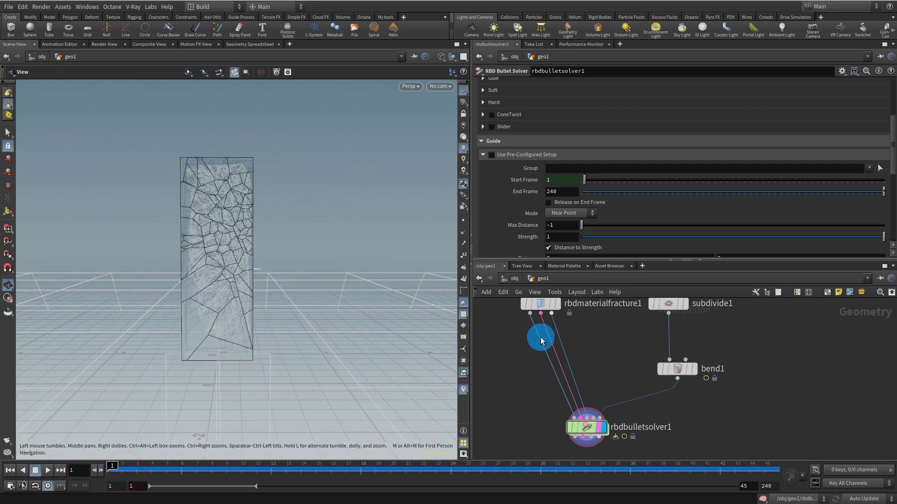
left_click(34, 470)
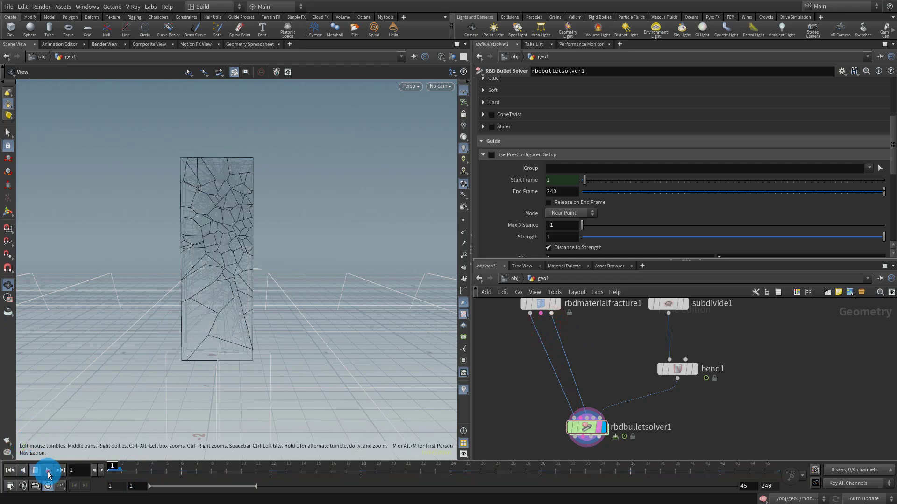
left_click(48, 471)
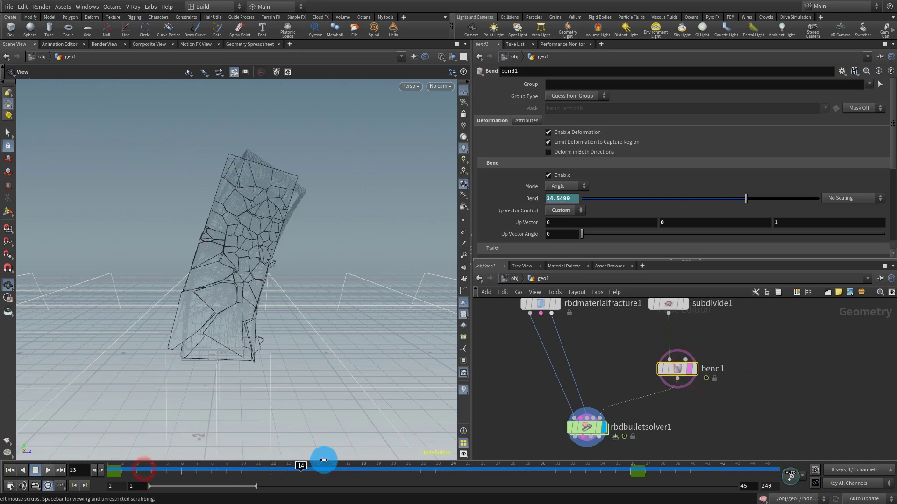
left_click_drag(300, 465, 659, 466)
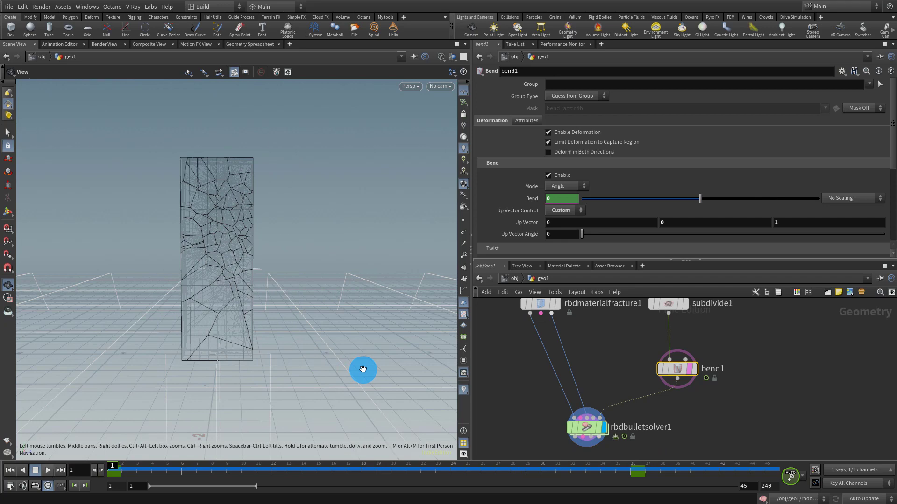
- Turn on Release on End Frame in the solver's guide settings and set End Frame to 30
left_click(586, 427)
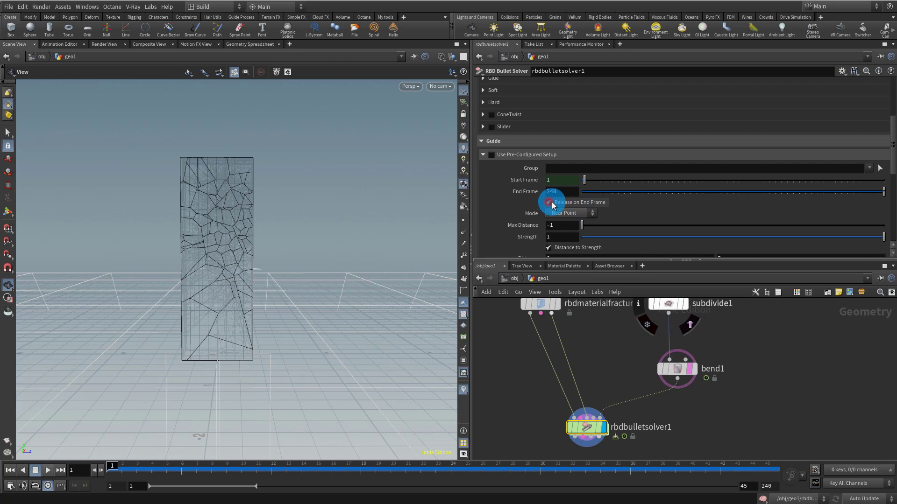
left_click(560, 191)
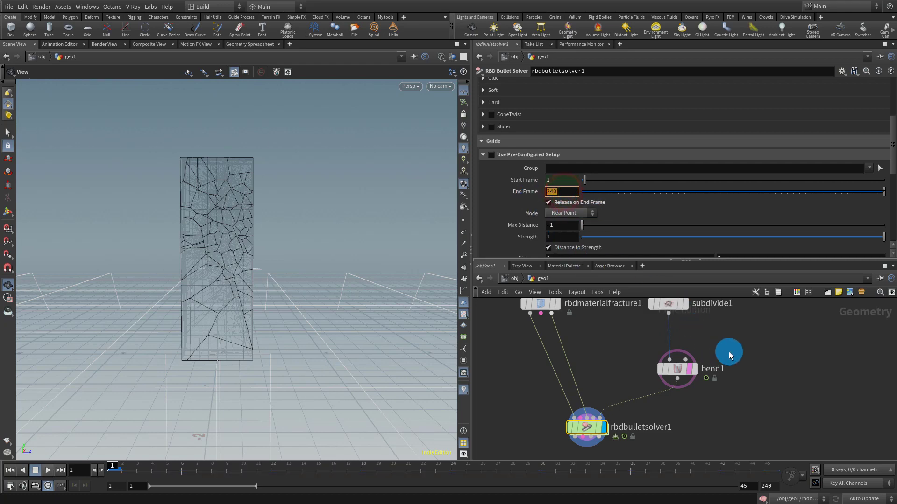
left_click(677, 369)
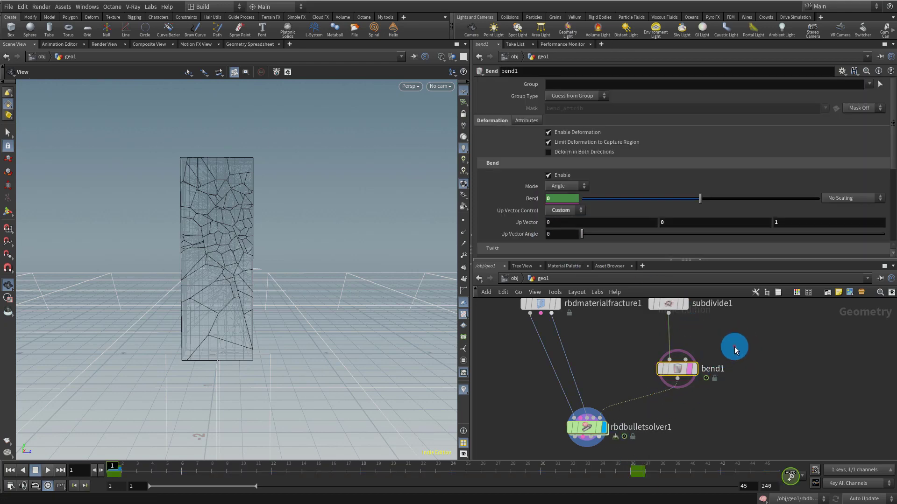
left_click(585, 427)
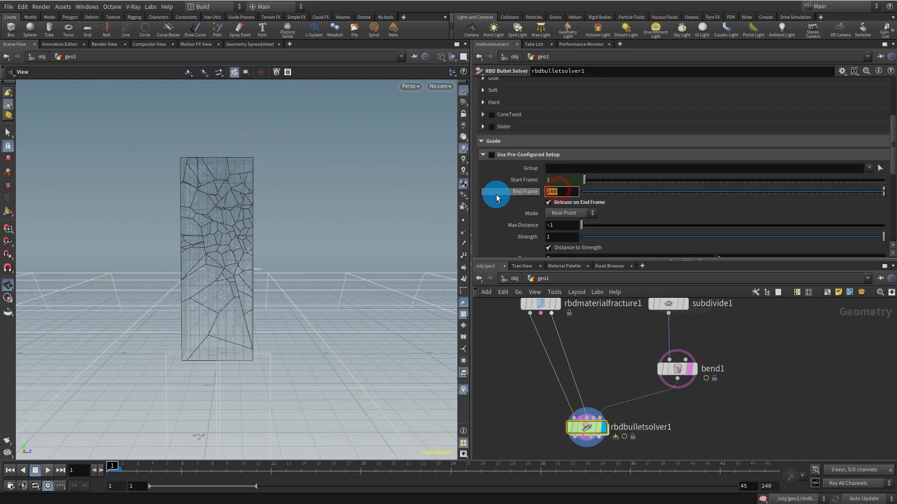
type("30")
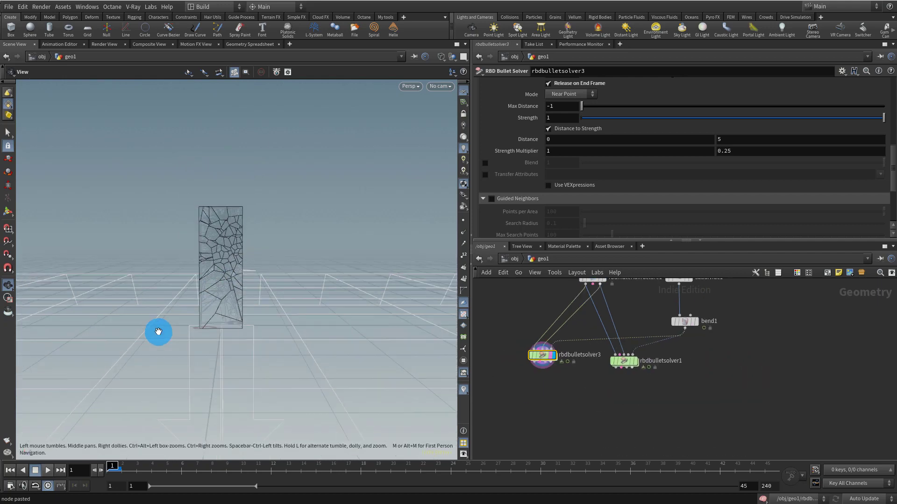
- Copy the solver and merge transform1 with rbdbulletsolver1 in a new Merge node
key("tab")
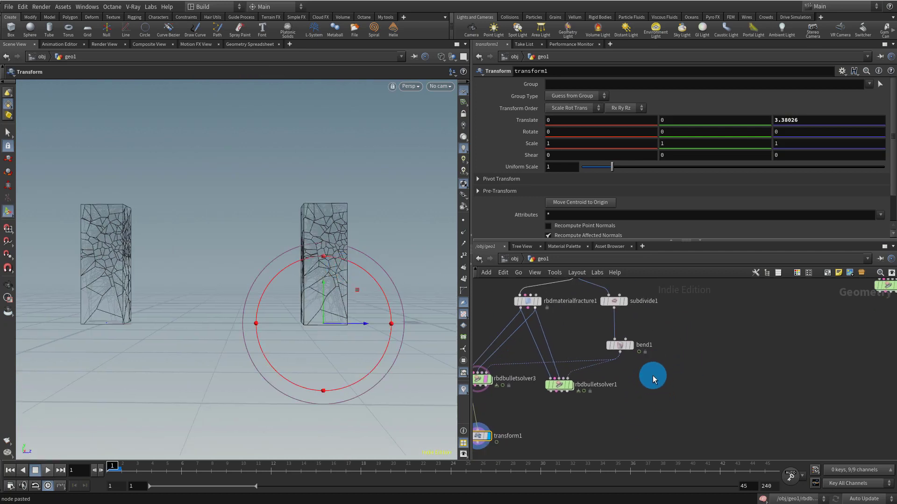
key("ctrl+c")
type("mer")
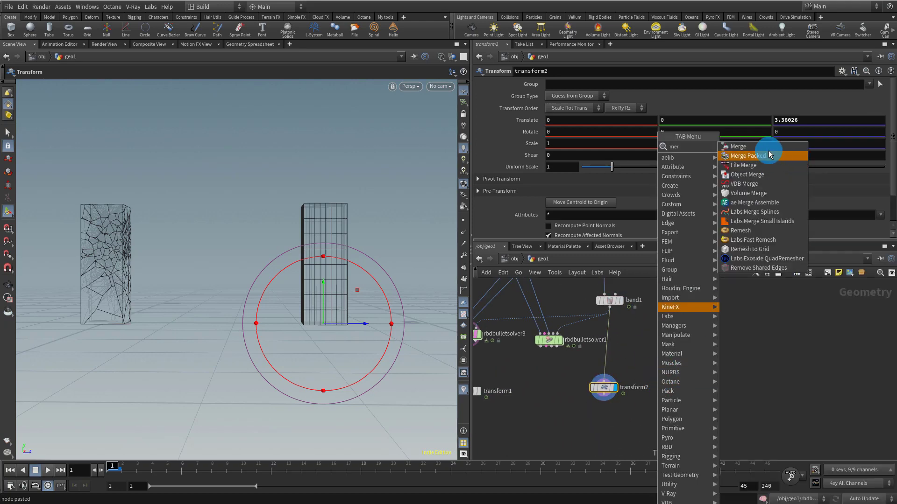
left_click(738, 146)
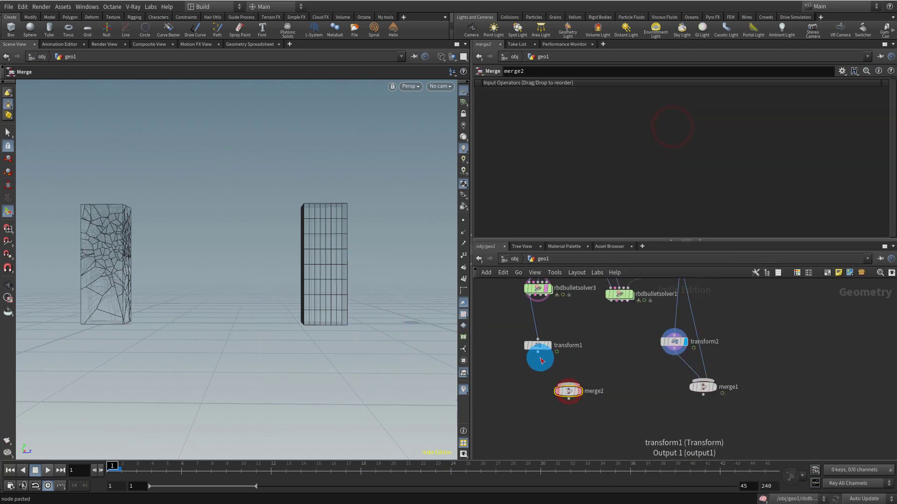
left_click(568, 391)
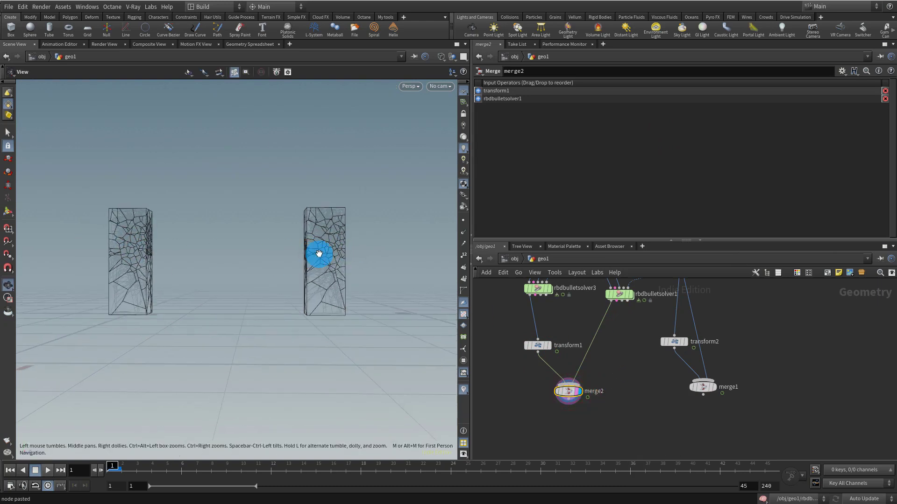
left_click(726, 387)
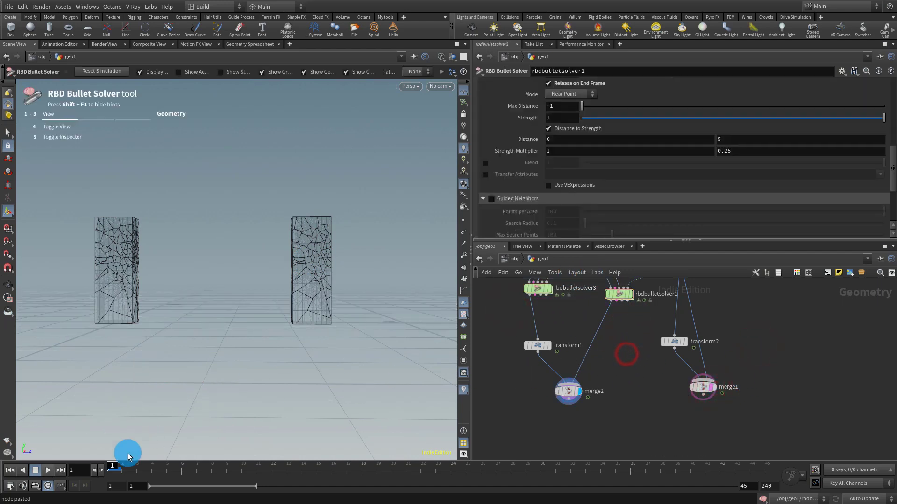
- Play and scrub the simulation to watch both boxes bend and break
left_click(48, 470)
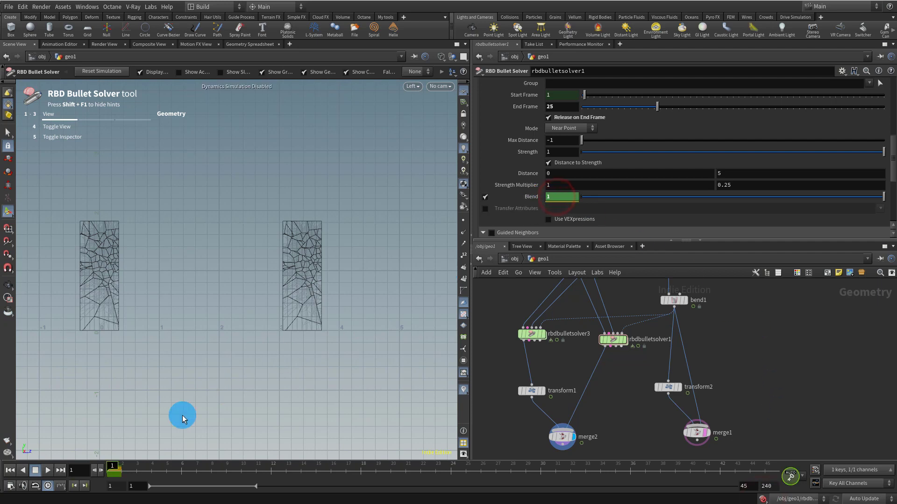
left_click_drag(115, 472, 451, 471)
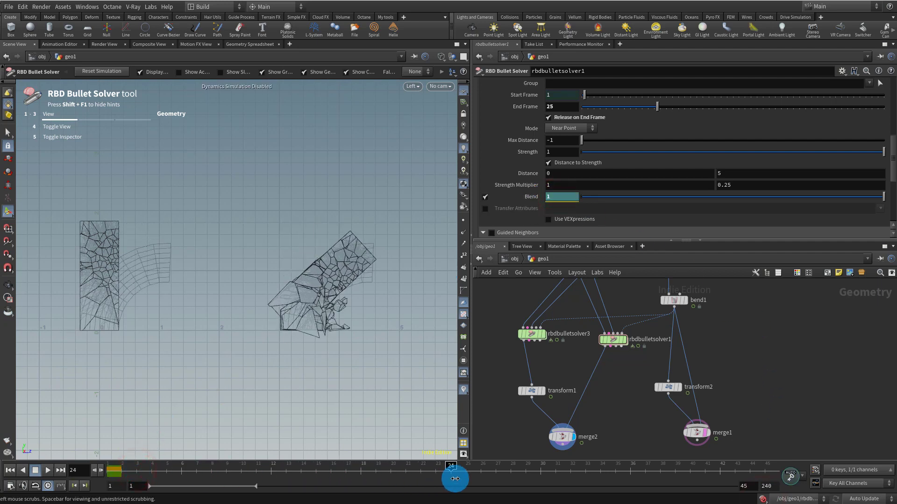
left_click_drag(578, 197, 548, 196)
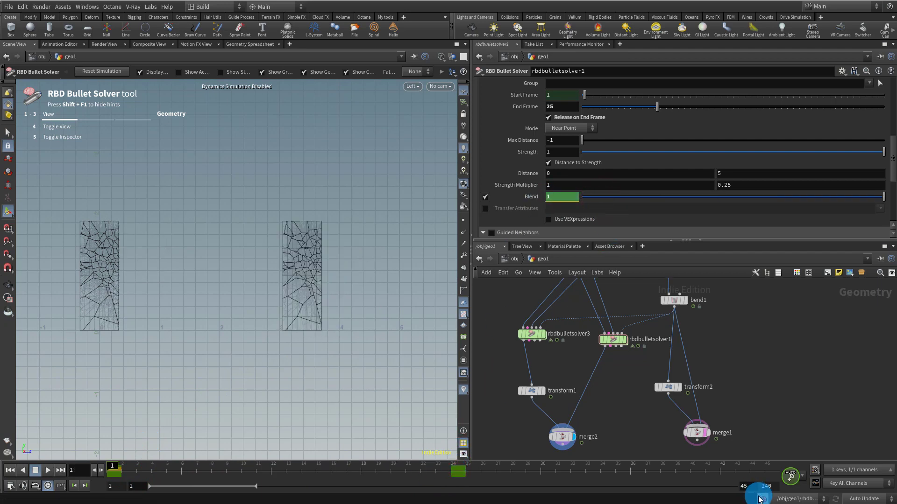
left_click(61, 470)
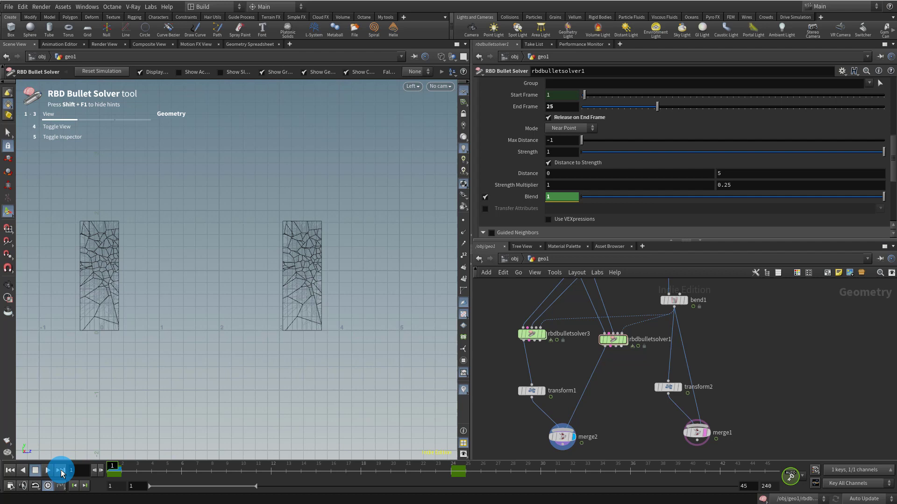
left_click(61, 470)
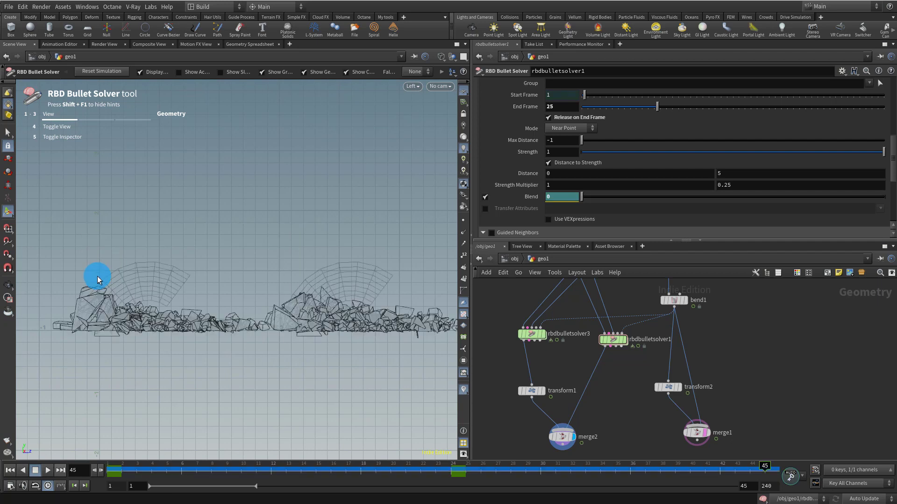
- Rewind and scrub forward to compare both boxes collapsing as the blend fades
left_click_drag(764, 472, 121, 472)
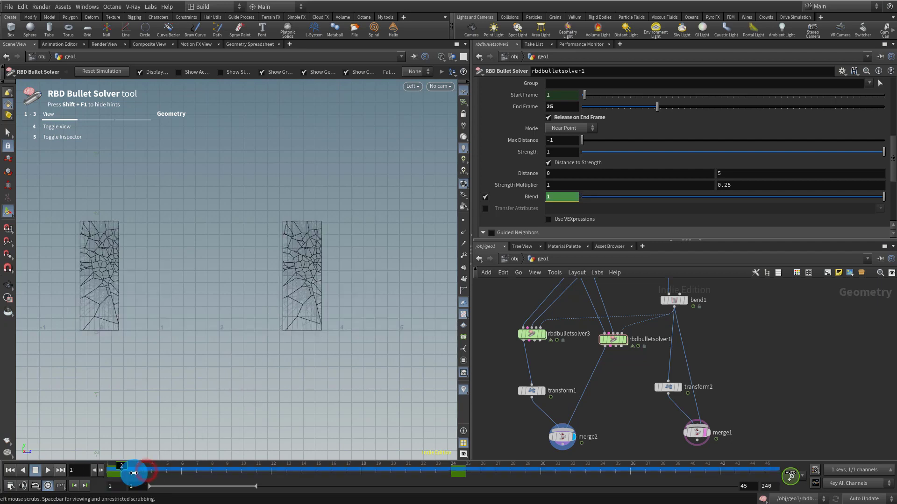
left_click_drag(136, 472, 366, 471)
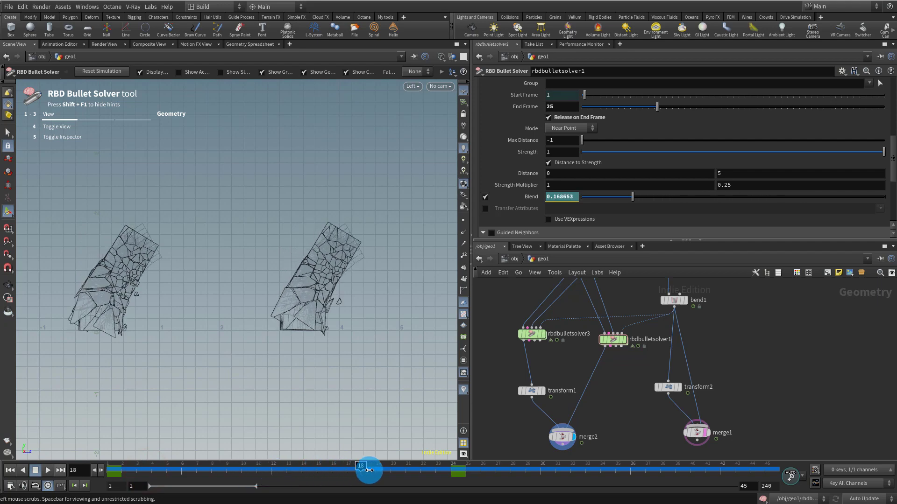
left_click_drag(366, 468, 410, 468)
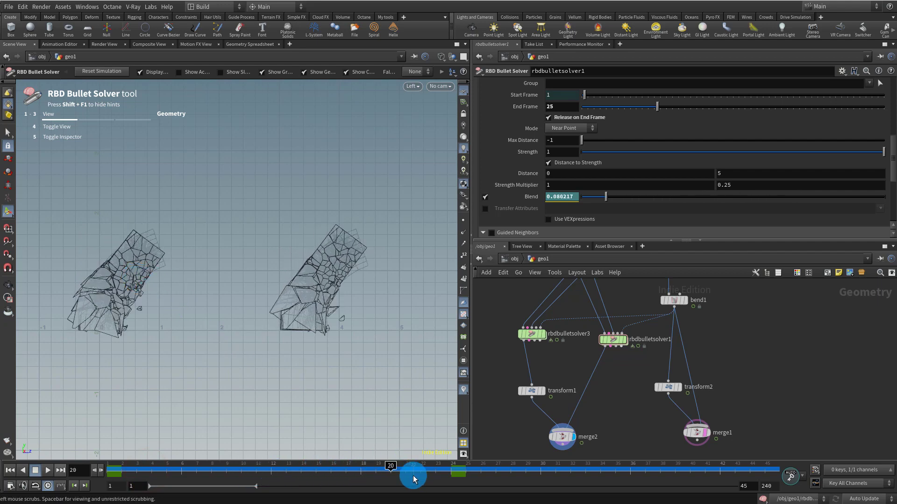
left_click_drag(390, 474, 525, 475)
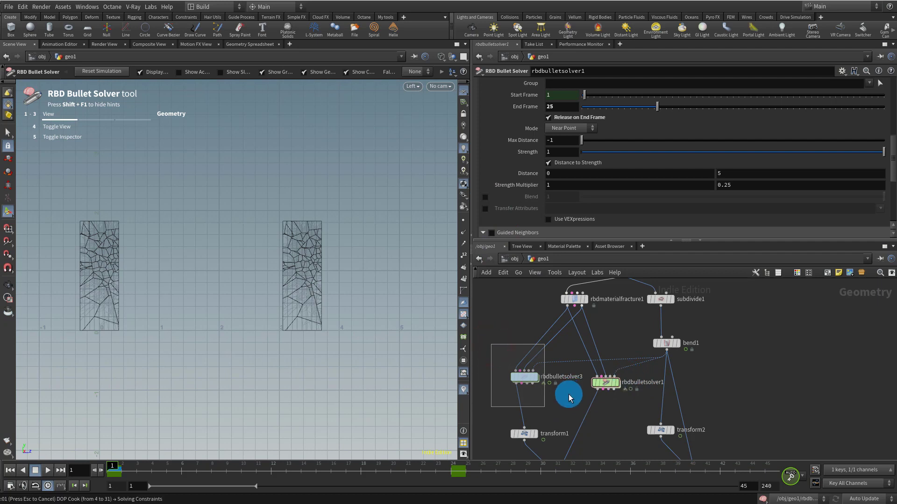
mouse_move(560, 400)
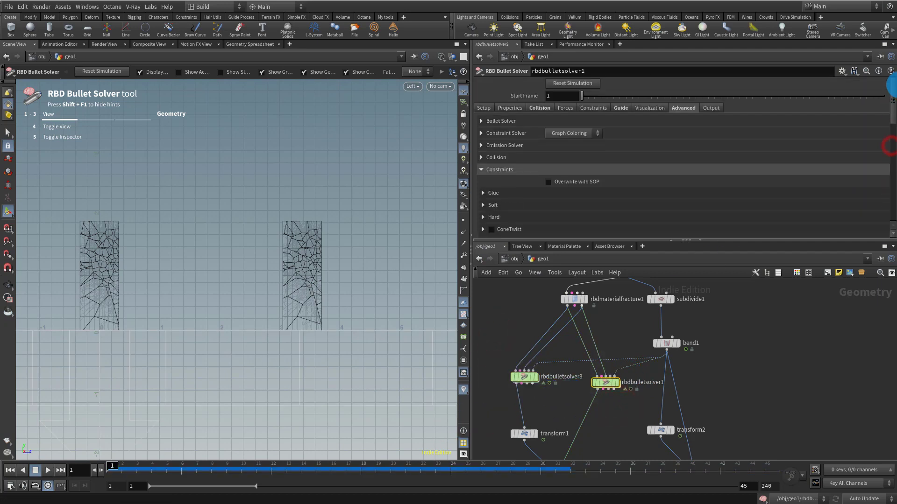
- Uncheck every guide release threshold on rbdbulletsolver1, display only its box, and play
left_click(619, 108)
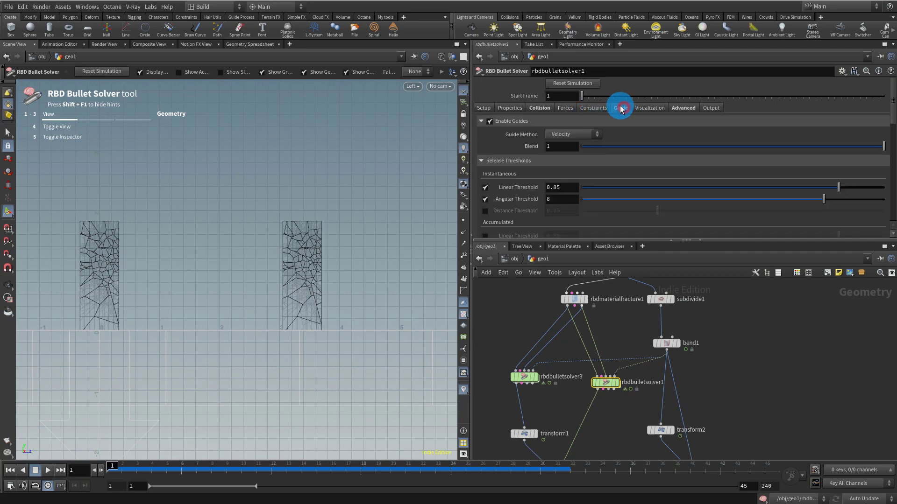
left_click(620, 108)
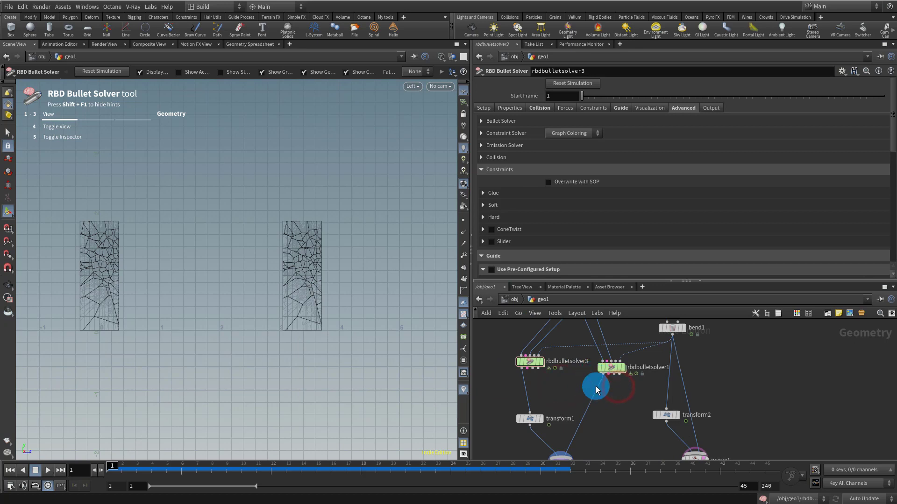
left_click(615, 367)
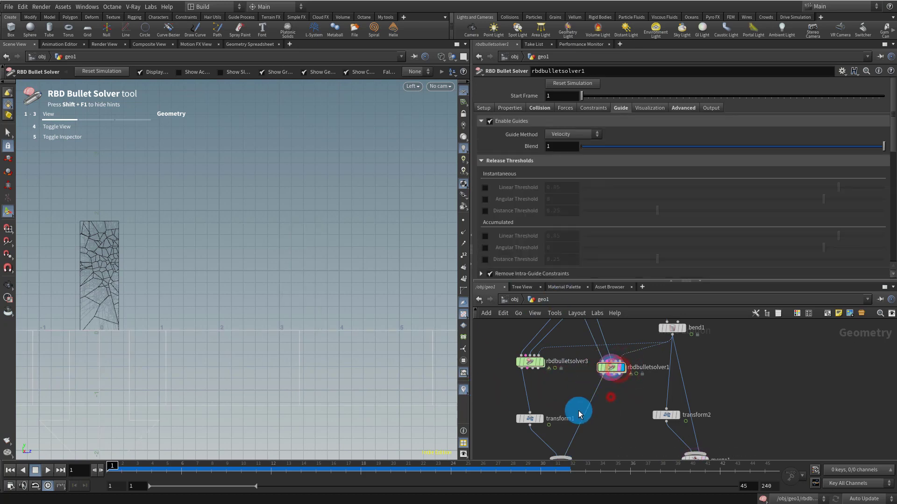
left_click(48, 470)
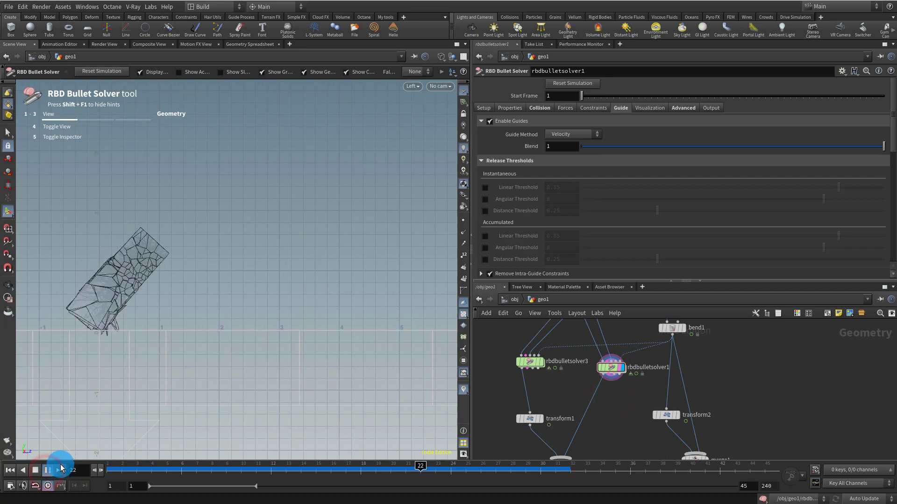
left_click(73, 470)
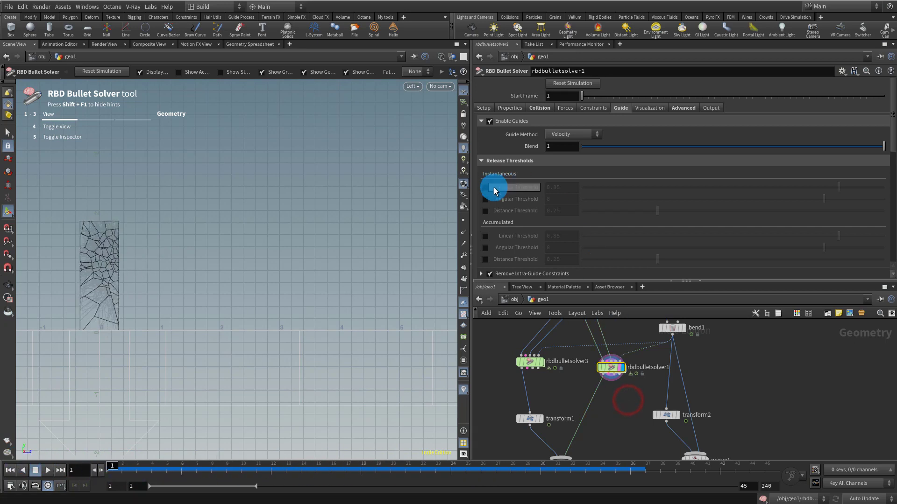
- Enable the 0.85 linear threshold, replay from frame one and browse the solver's visualization settings
left_click(485, 187)
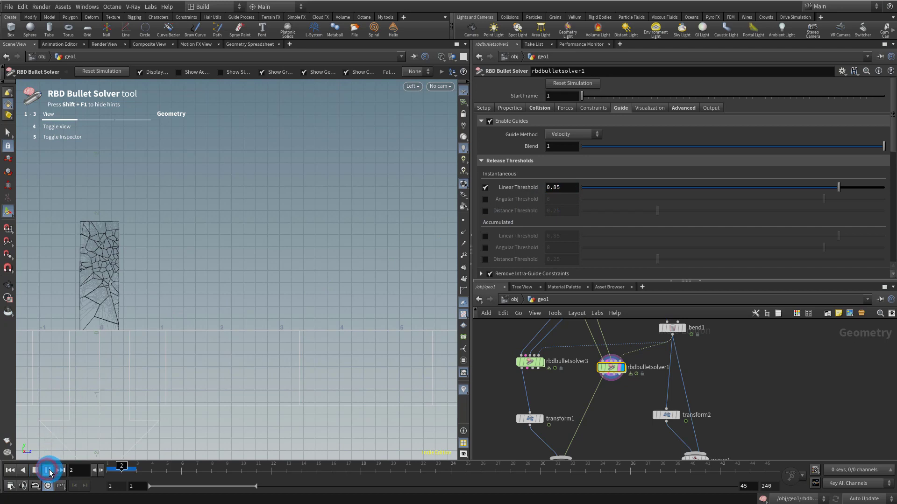
left_click(49, 470)
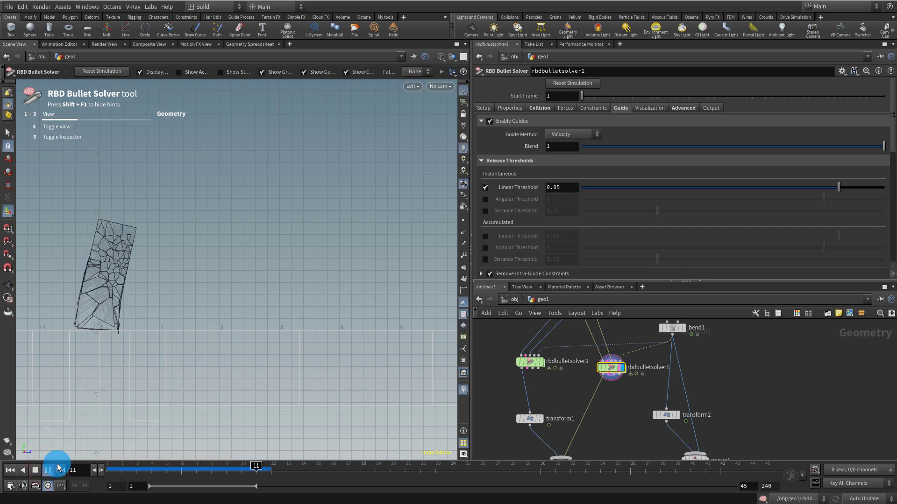
left_click(56, 470)
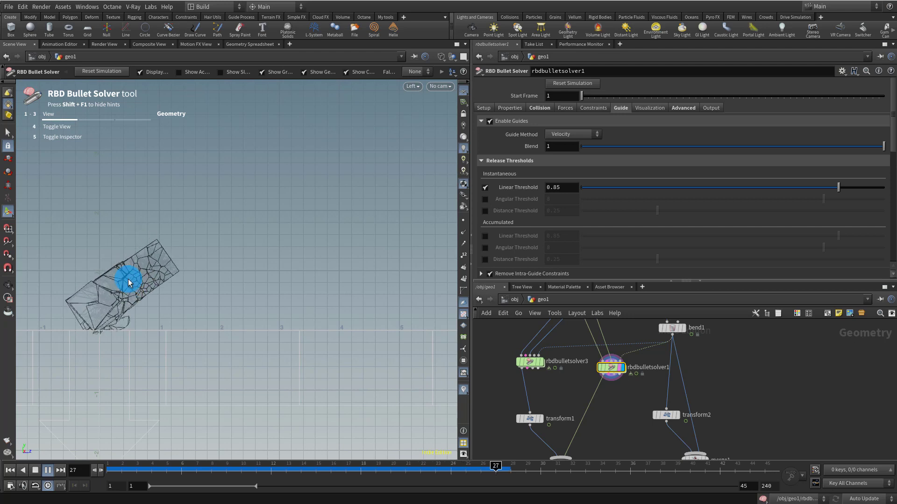
left_click(628, 465)
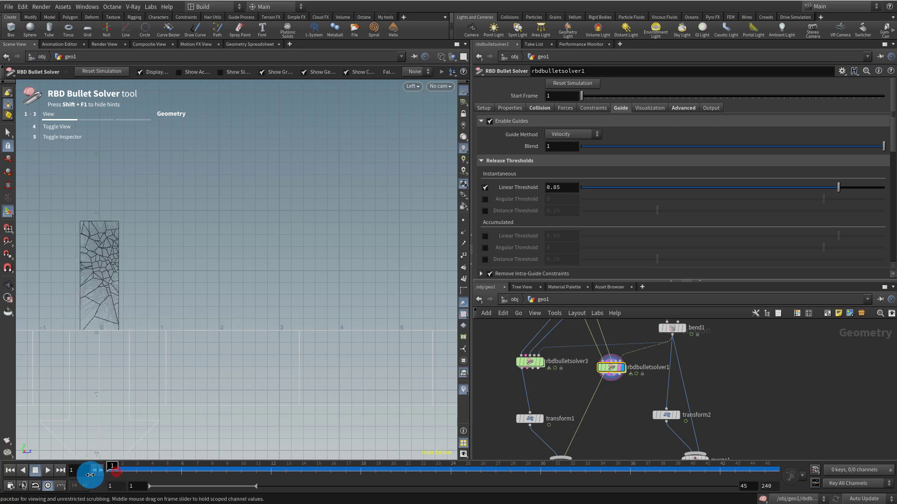
left_click(649, 108)
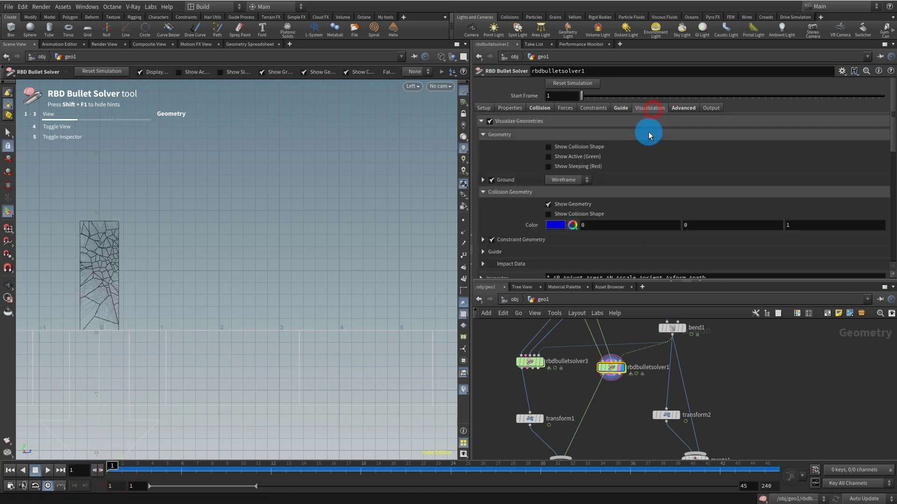
left_click(683, 107)
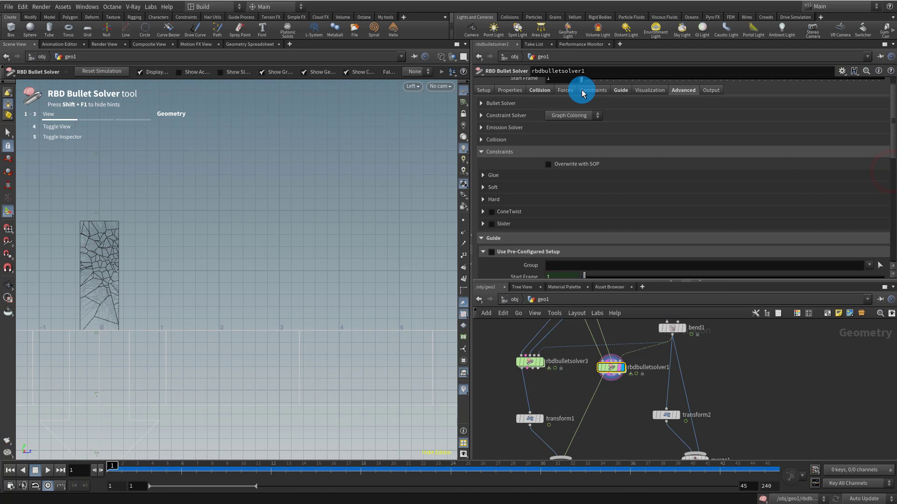
left_click(619, 89)
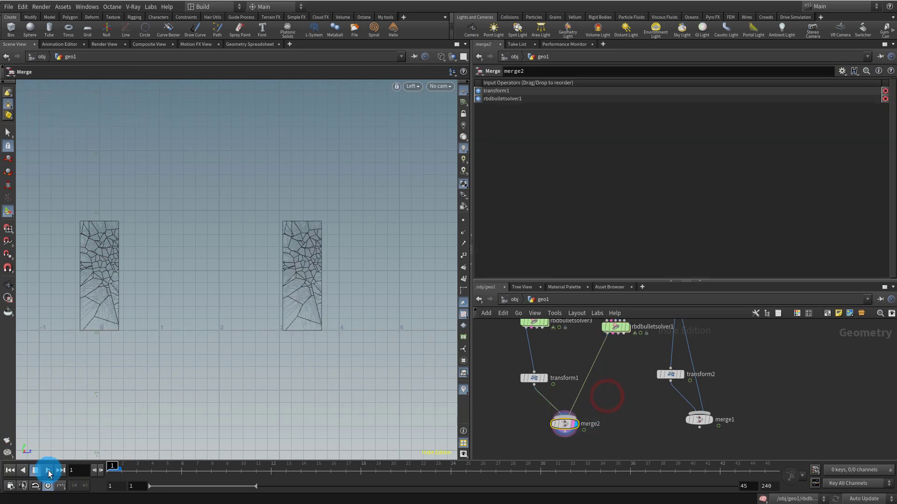
left_click(49, 470)
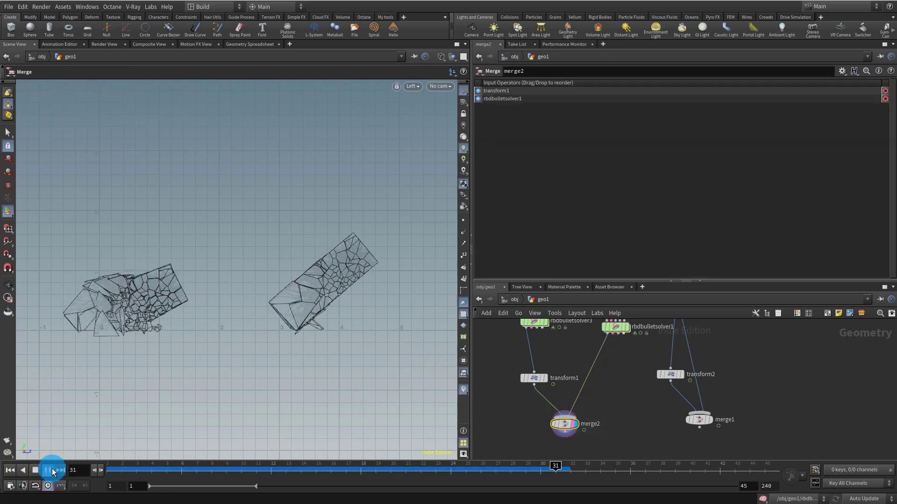
left_click(52, 471)
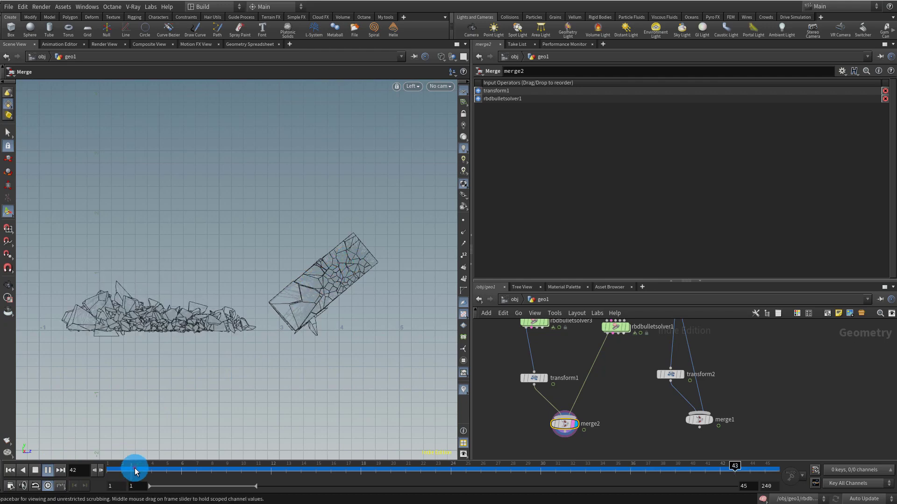
left_click_drag(134, 468, 226, 468)
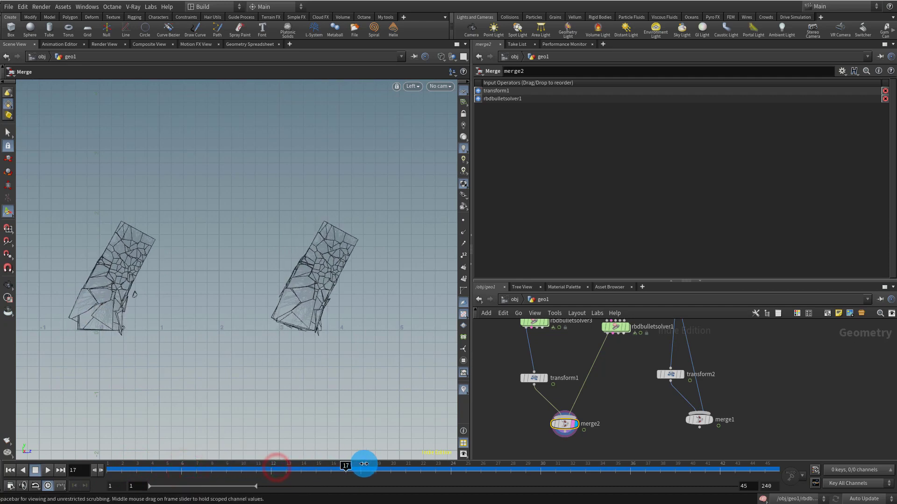
left_click_drag(363, 464, 526, 464)
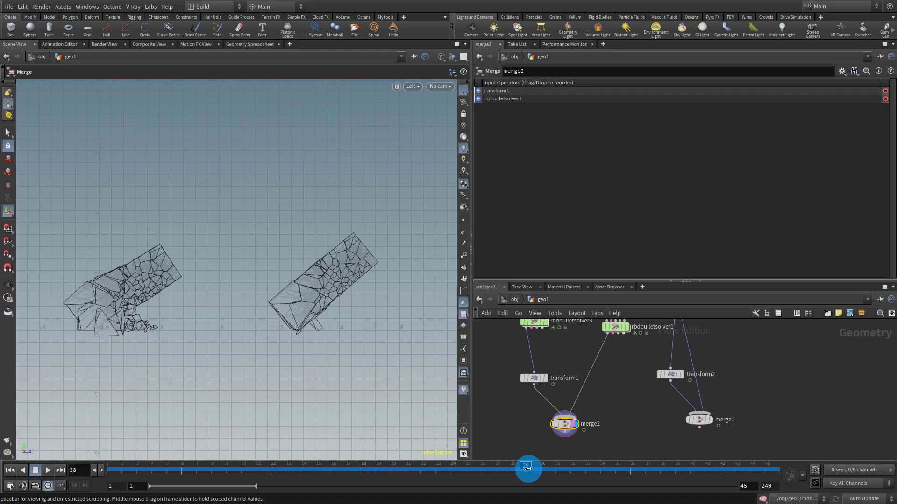
left_click_drag(526, 469, 727, 478)
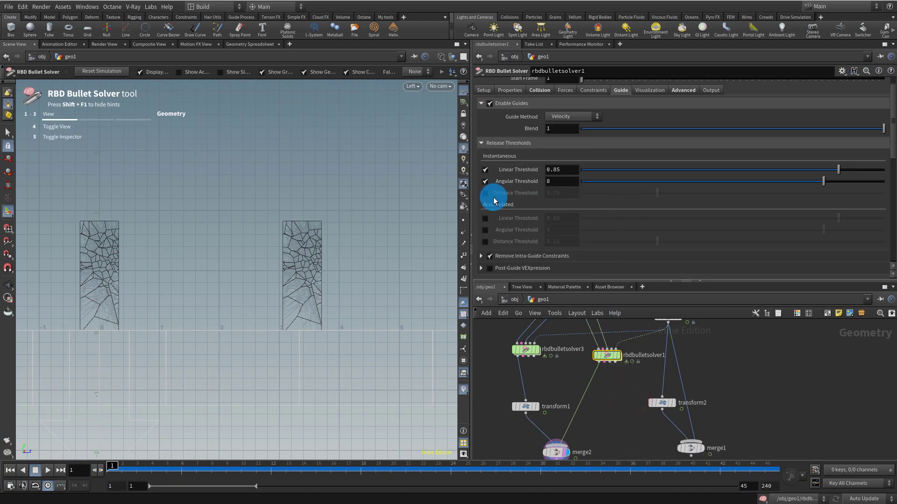
- Enable the distance release threshold at 0.543 and replay the simulation
left_click(485, 193)
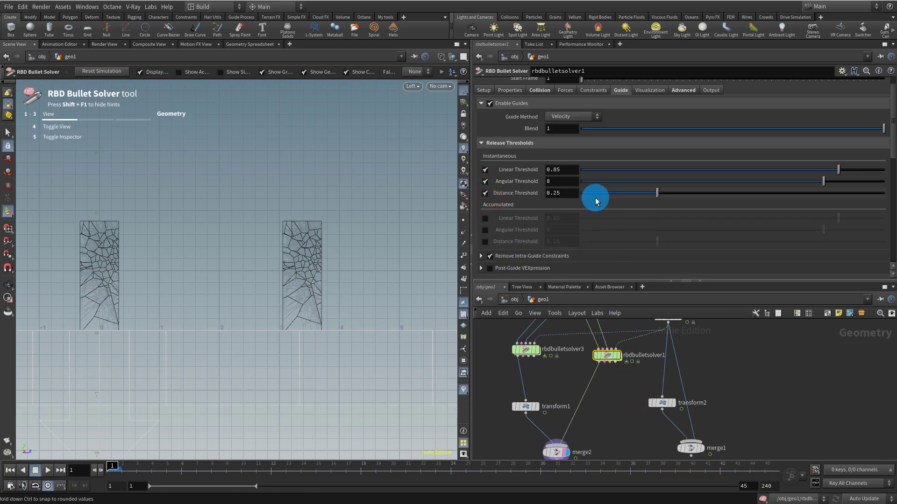
left_click_drag(655, 193, 587, 193)
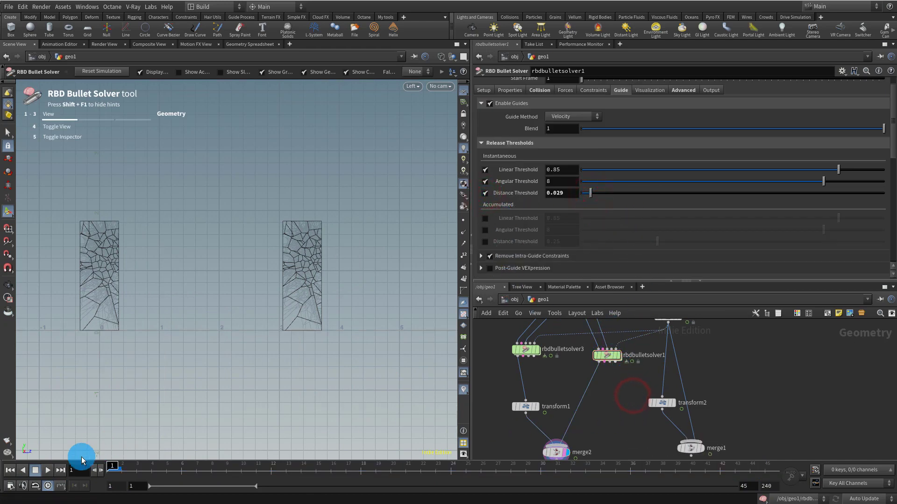
left_click(48, 471)
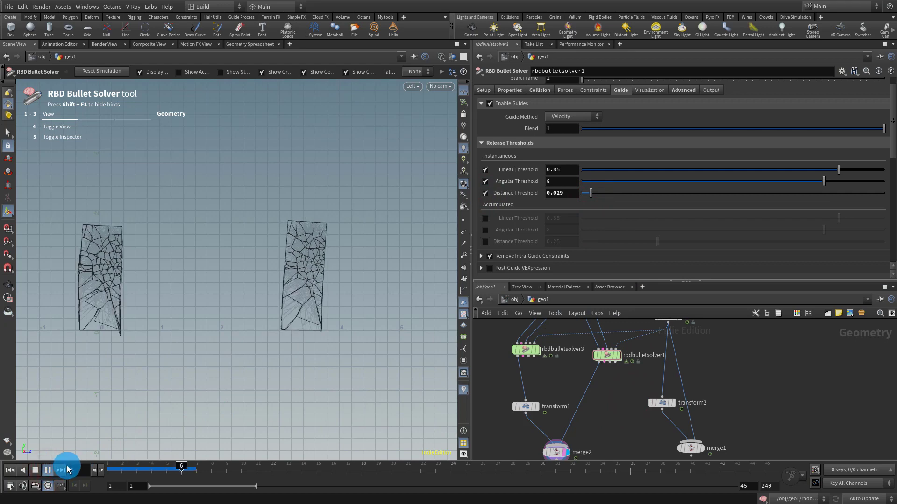
left_click(67, 469)
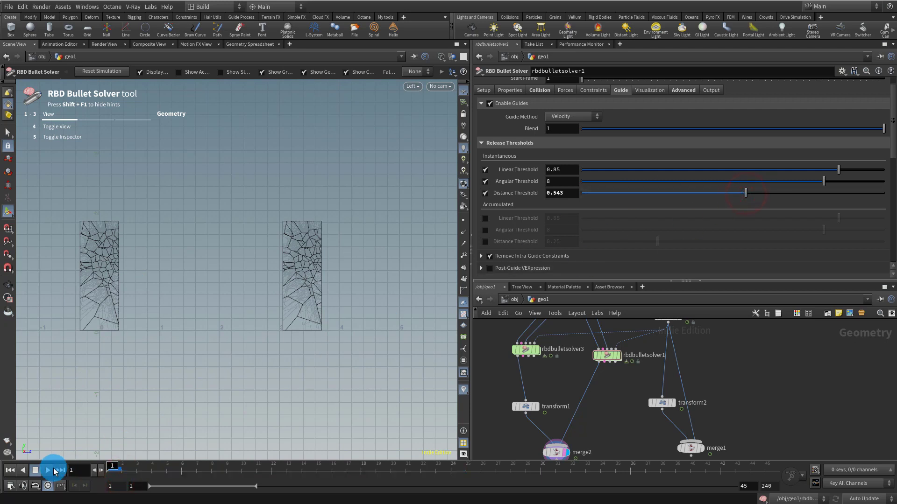
left_click(50, 470)
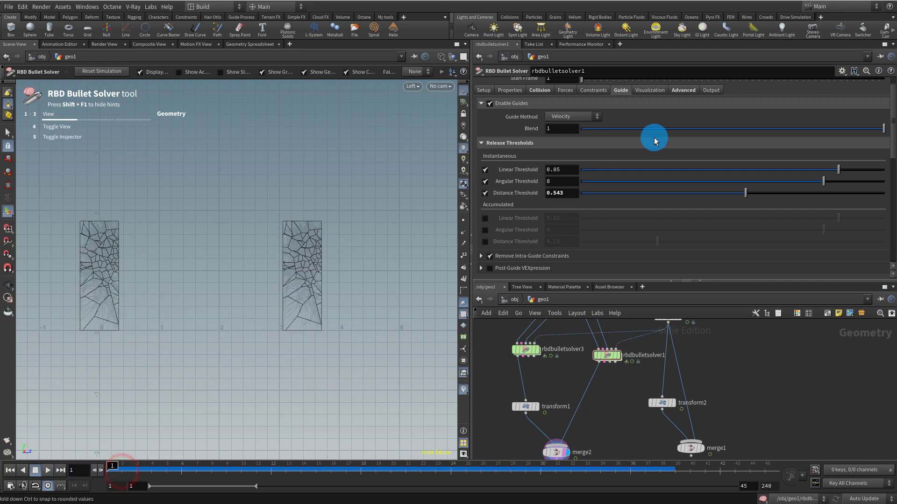
- Scroll to rbdbulletsolver1's guide release thresholds and replay the simulation
scroll("down", 3)
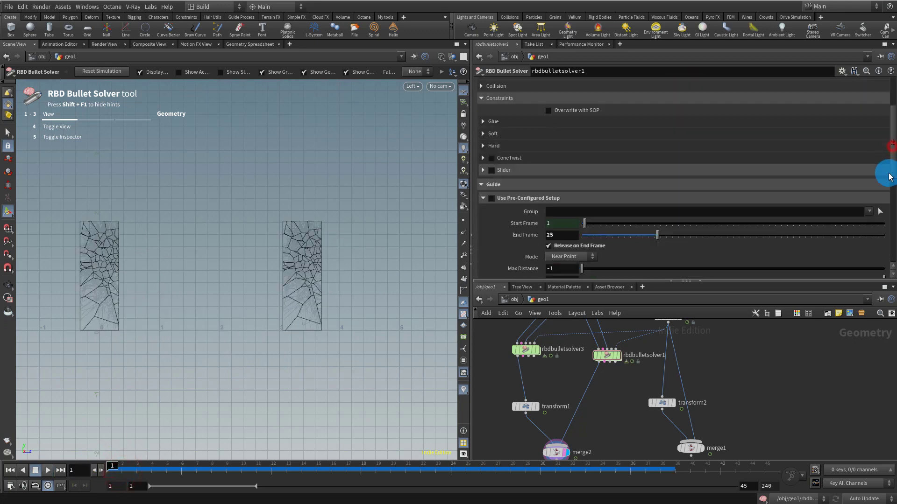
scroll("down", 3)
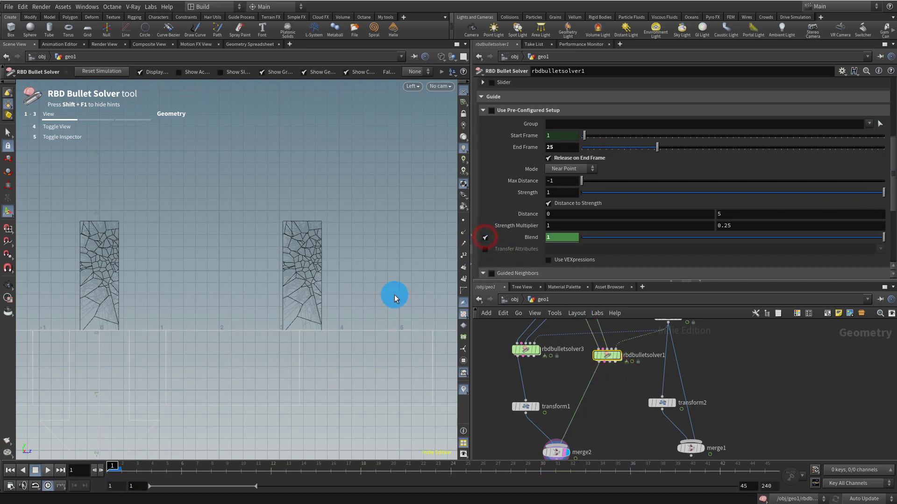
left_click(48, 470)
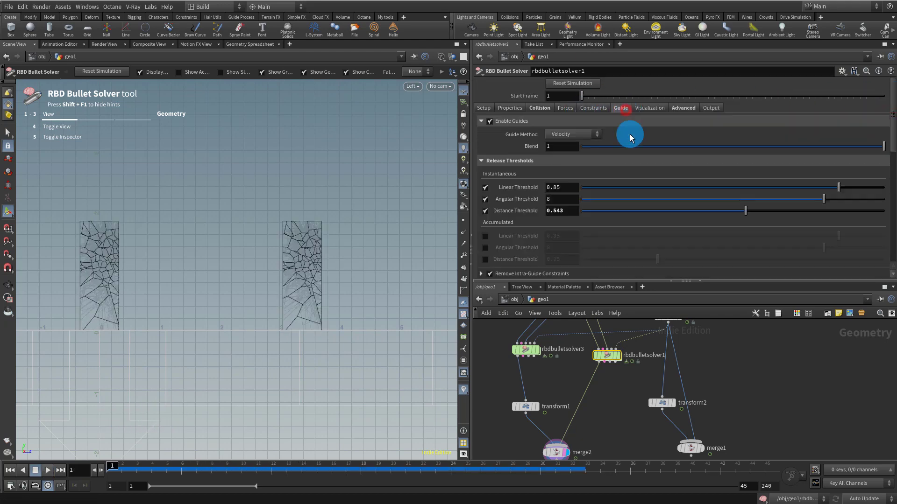
mouse_move(521, 237)
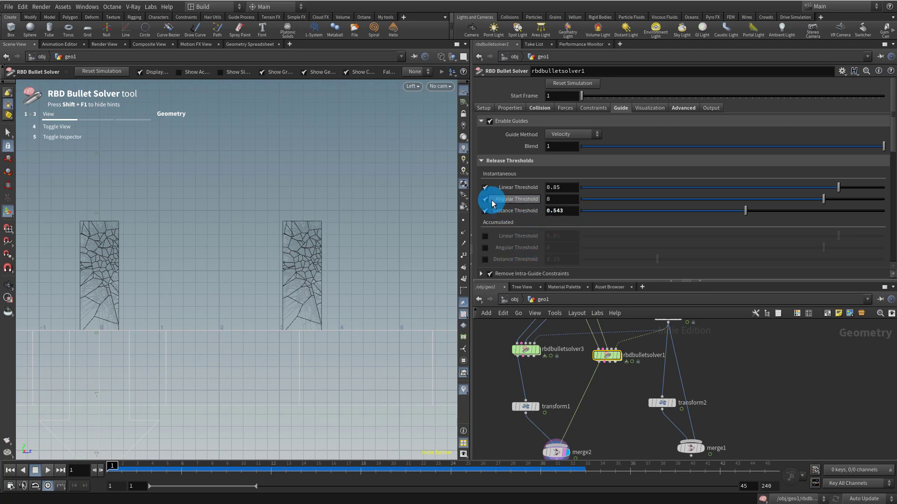
- Release guides only by accumulated angular threshold 8, then replay and rewind to frame 1
left_click(486, 187)
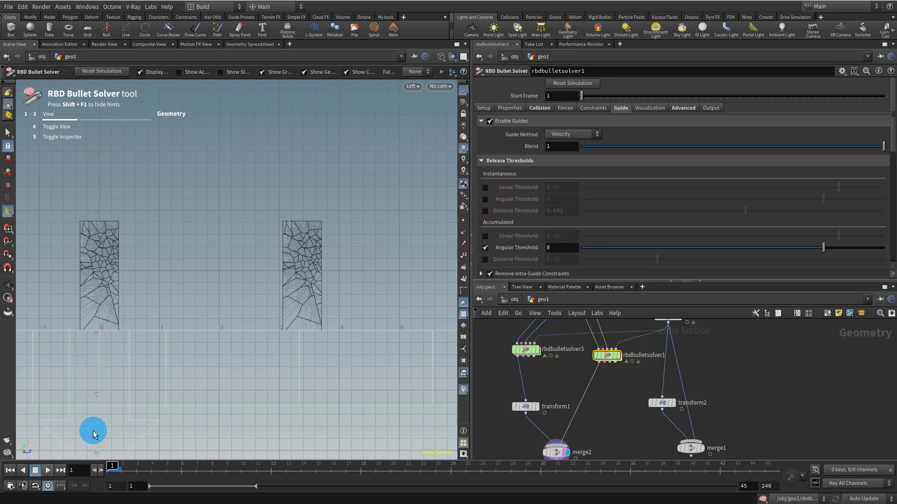
mouse_move(497, 262)
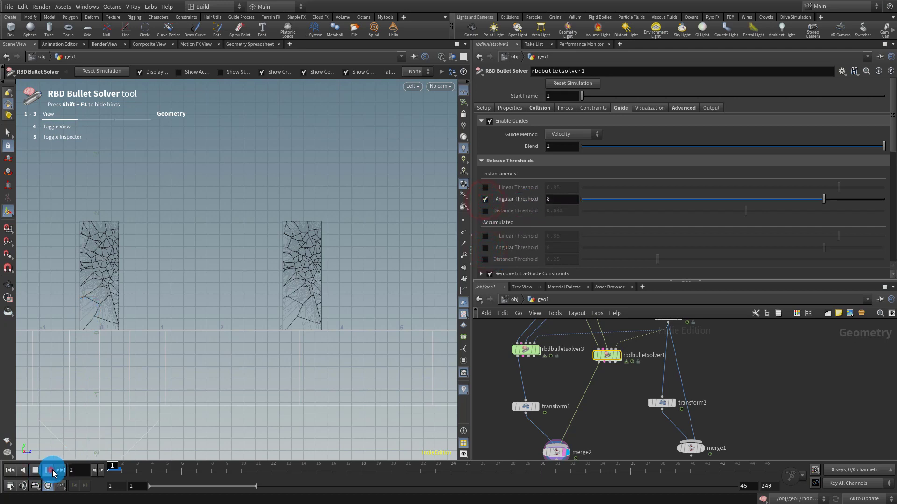
left_click(50, 470)
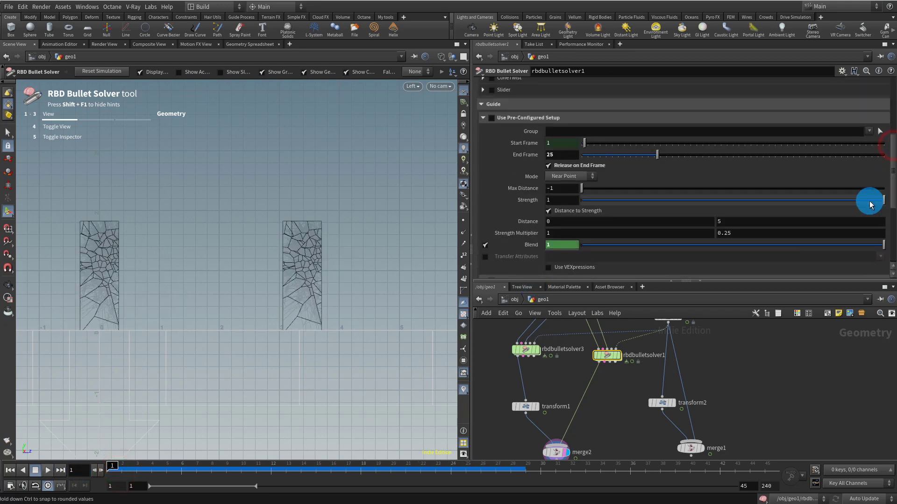
left_click(621, 89)
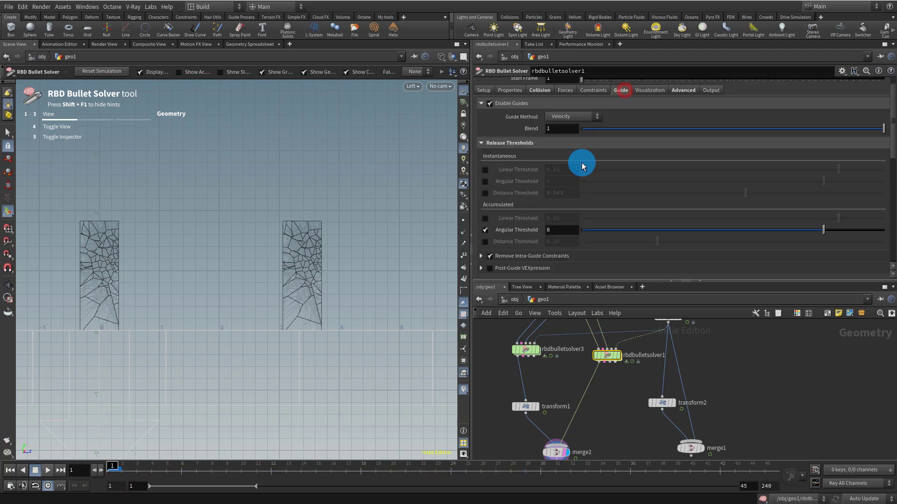
left_click(48, 470)
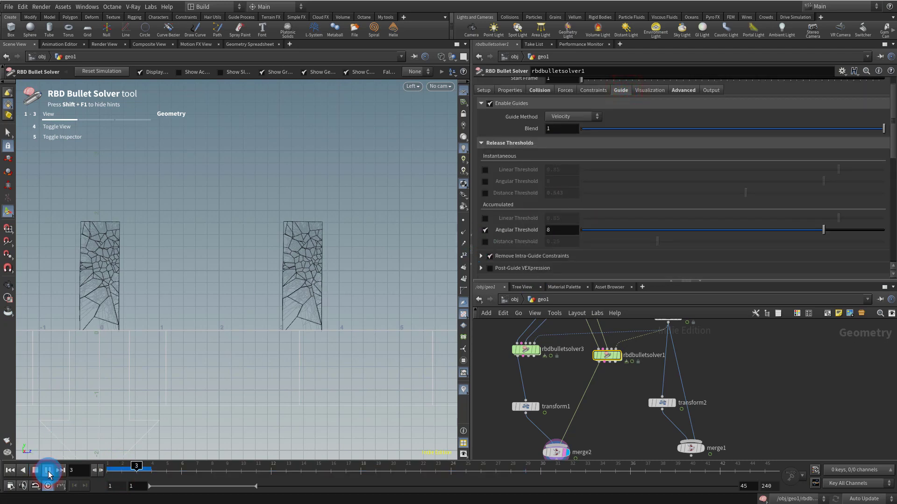
left_click(49, 471)
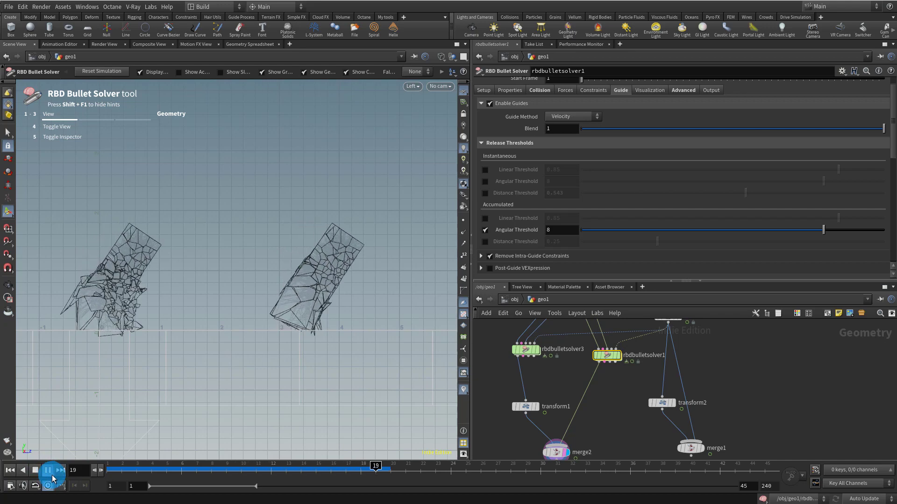
left_click(50, 470)
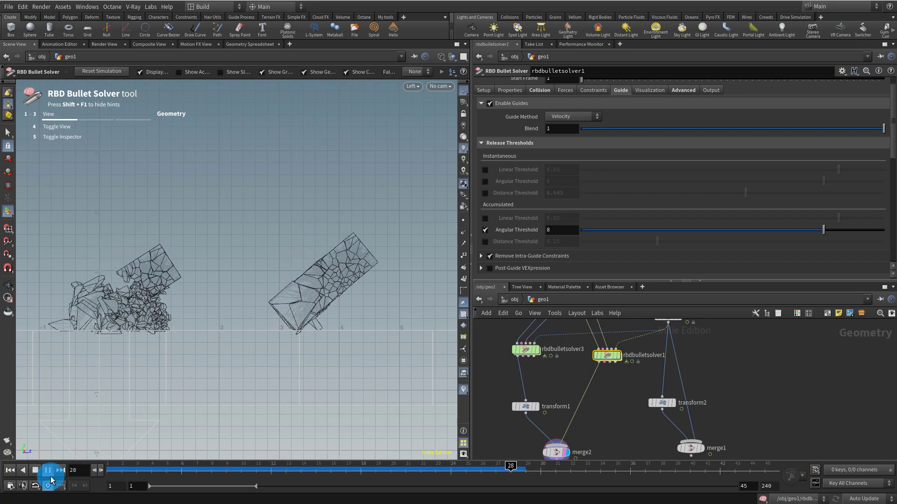
left_click(48, 471)
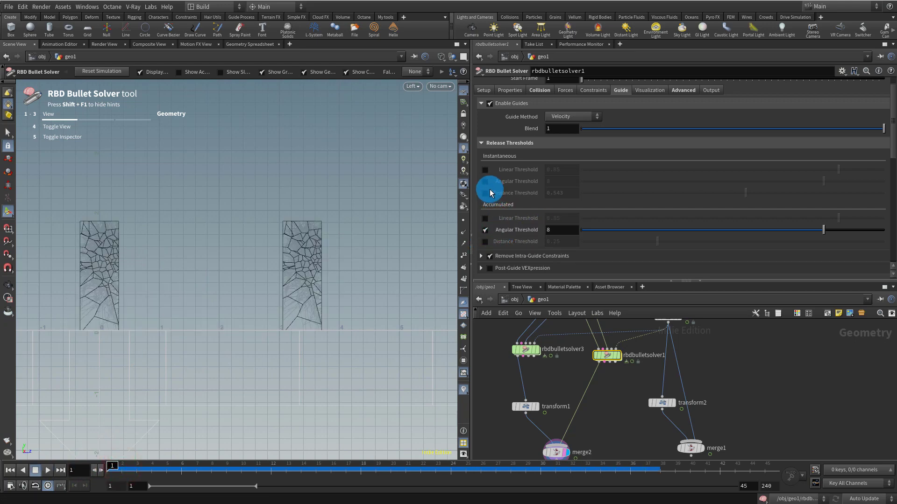
- Add an instantaneous distance threshold raised to 0.726 and rerun the simulation
left_click(485, 193)
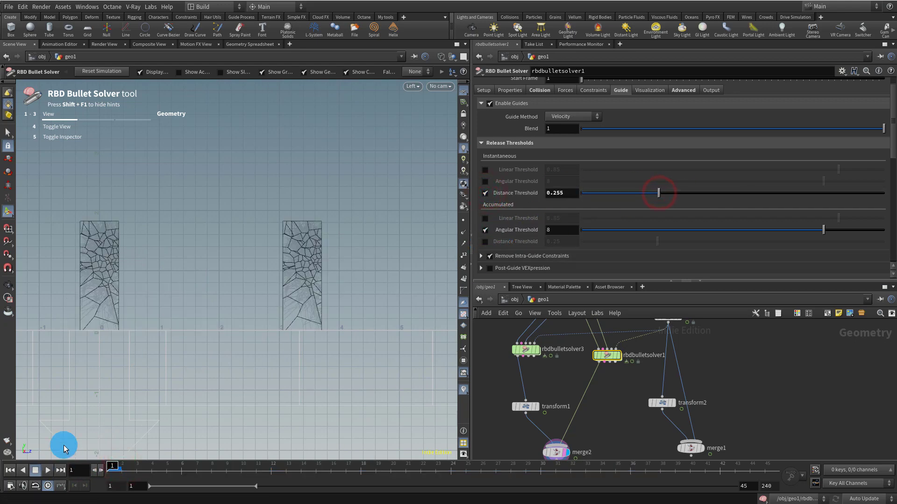
left_click(34, 471)
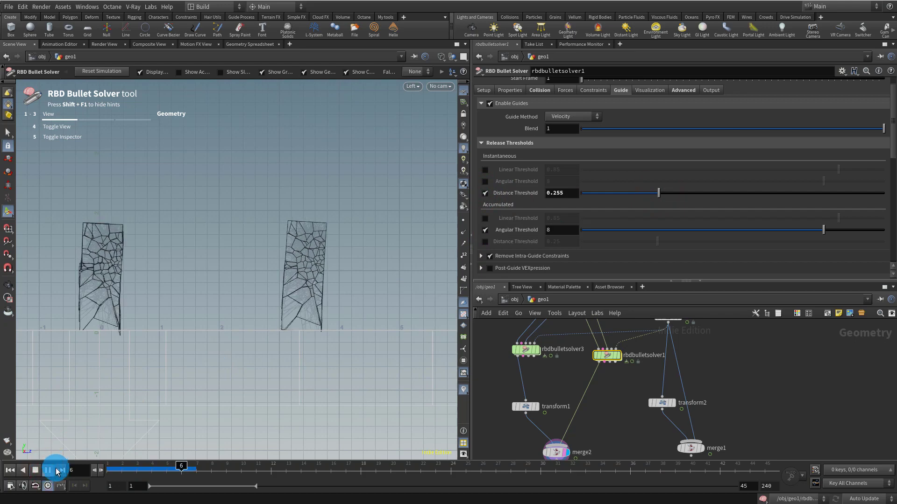
left_click(47, 471)
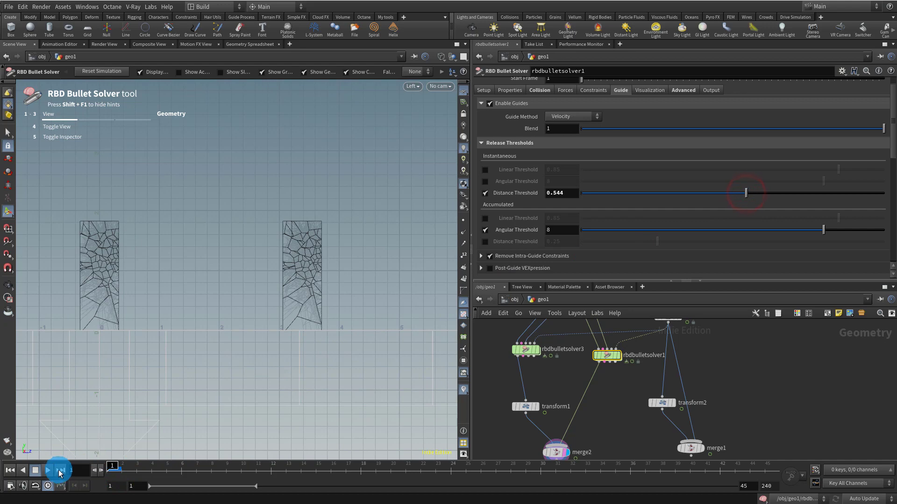
left_click(49, 470)
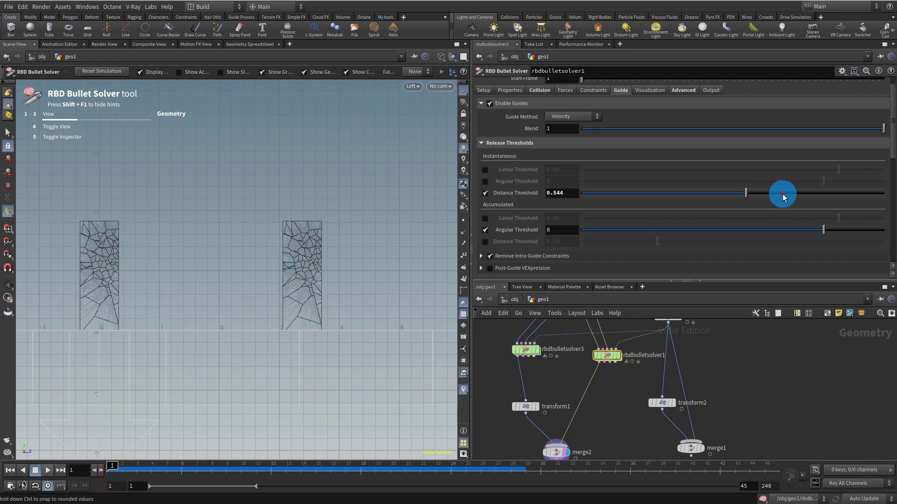
left_click(47, 470)
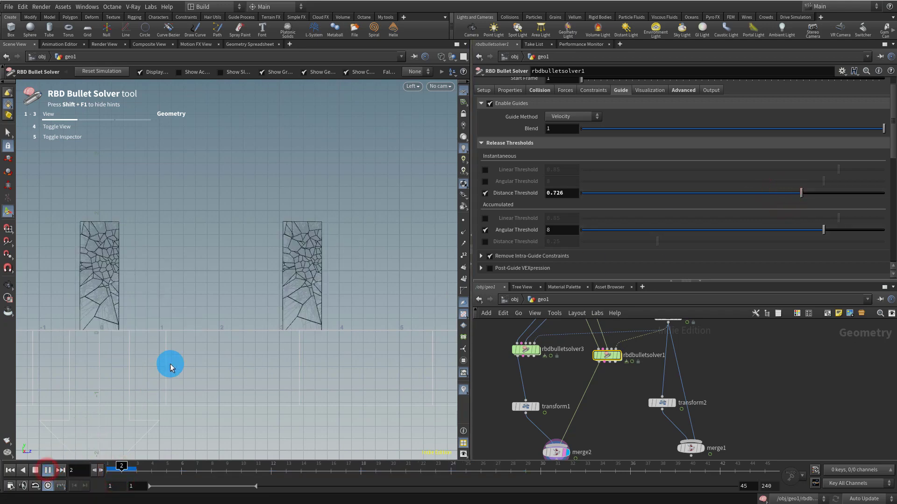
left_click(48, 470)
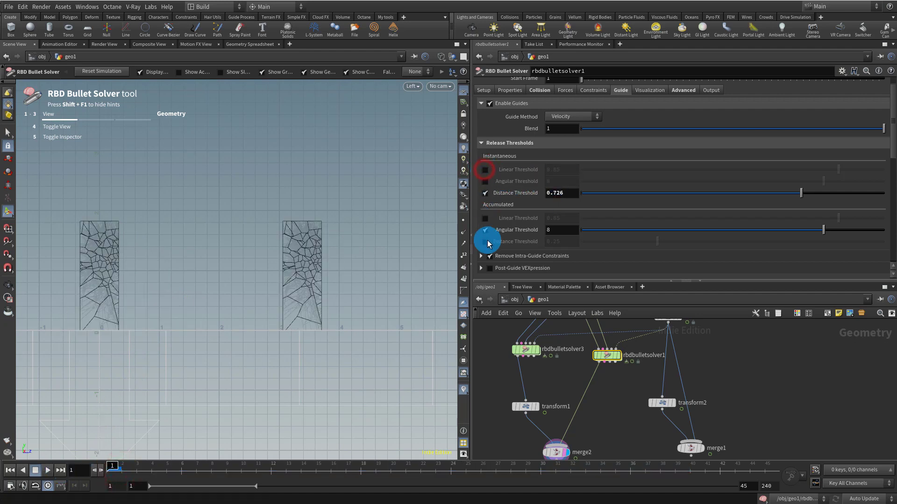
- Disable the instantaneous distance threshold and stop playback
left_click(683, 90)
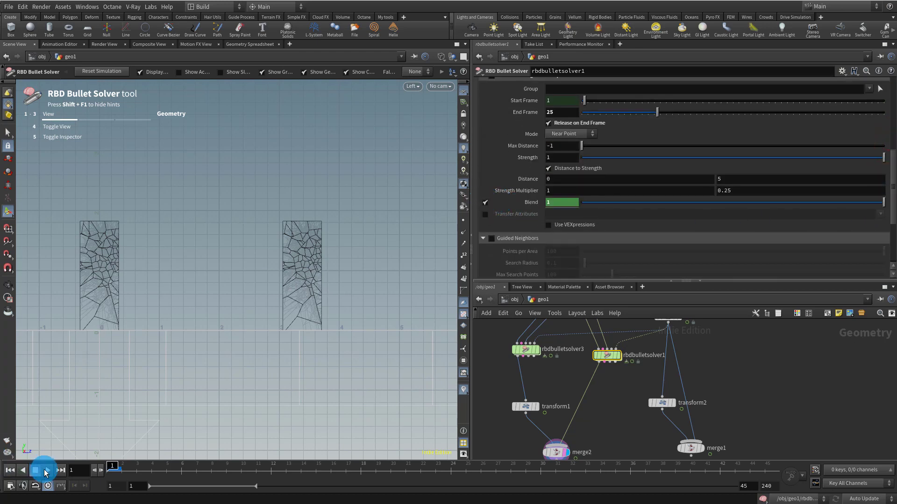
left_click(44, 470)
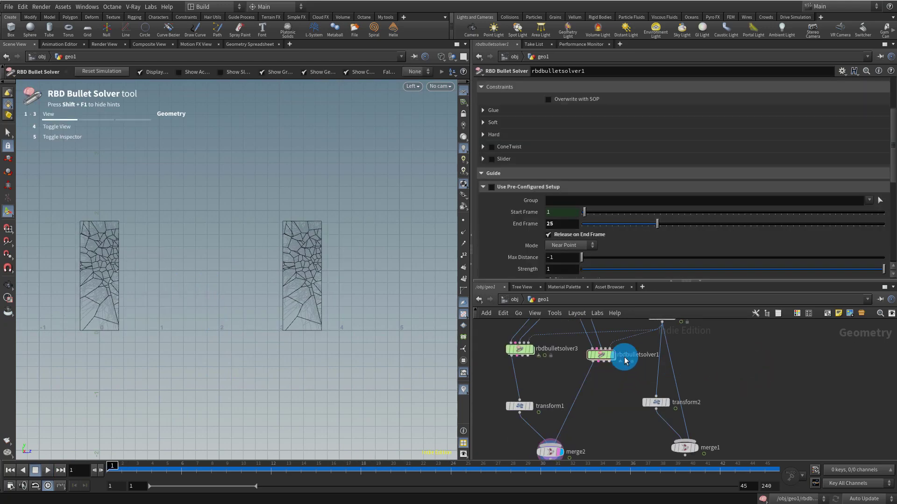
- Enable instantaneous linear threshold 0.85 on rbdbulletsolver1 and play to compare both boxes
left_click(619, 87)
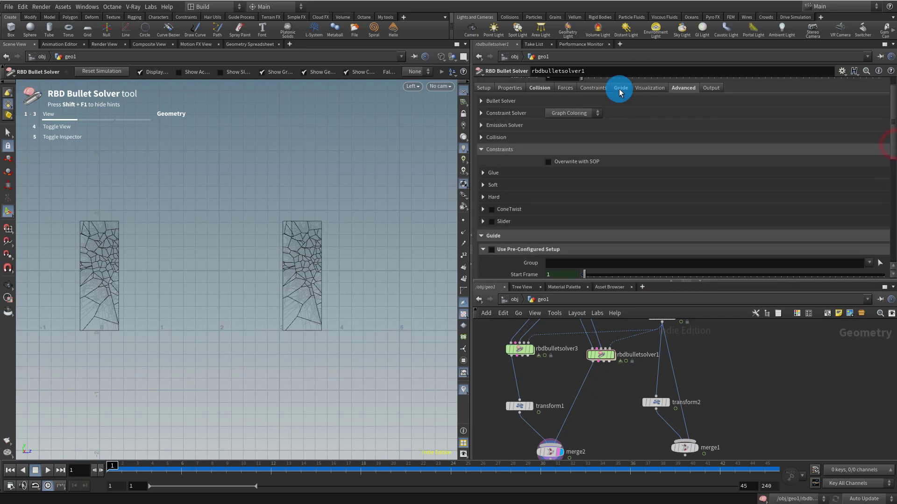
left_click(621, 87)
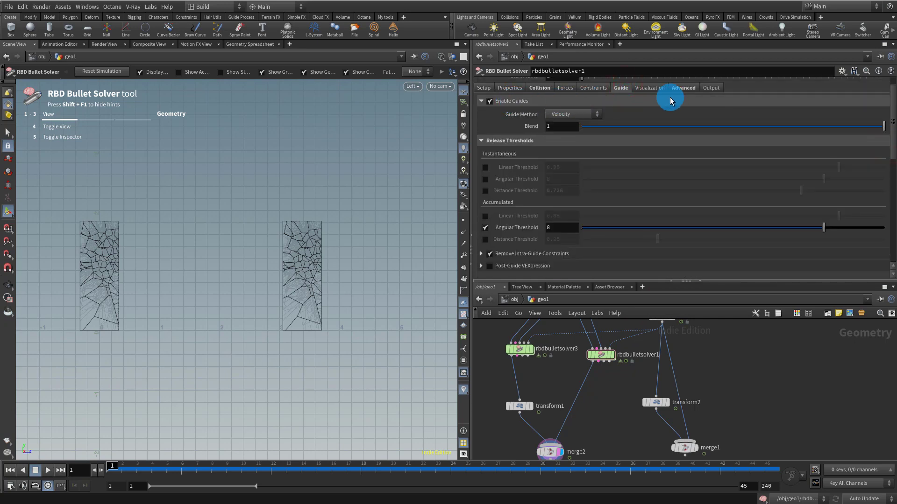
left_click(683, 87)
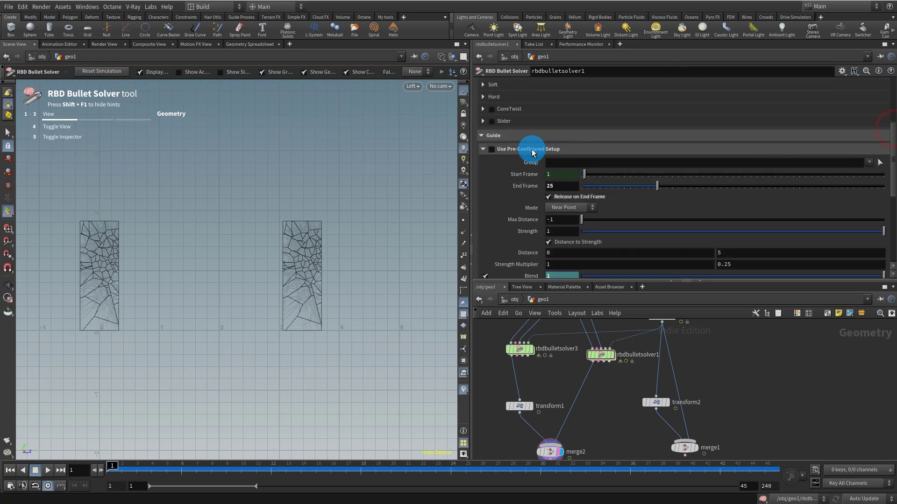
mouse_move(580, 183)
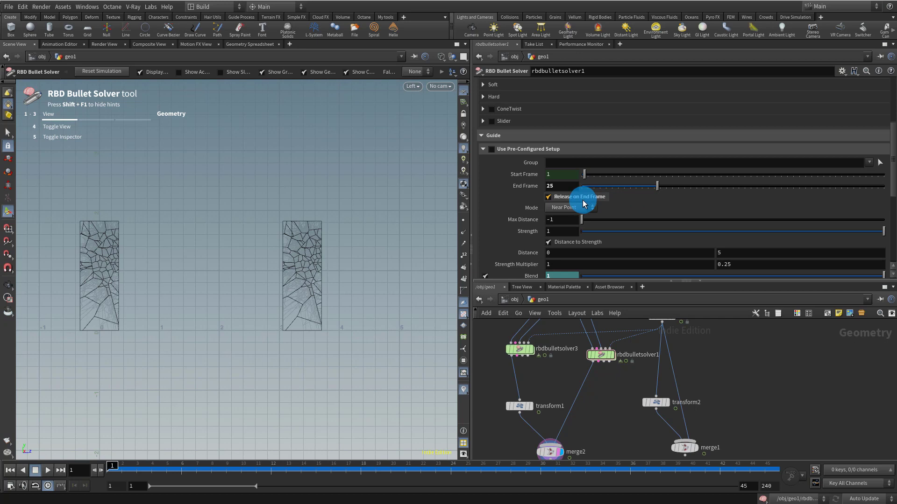
left_click(562, 186)
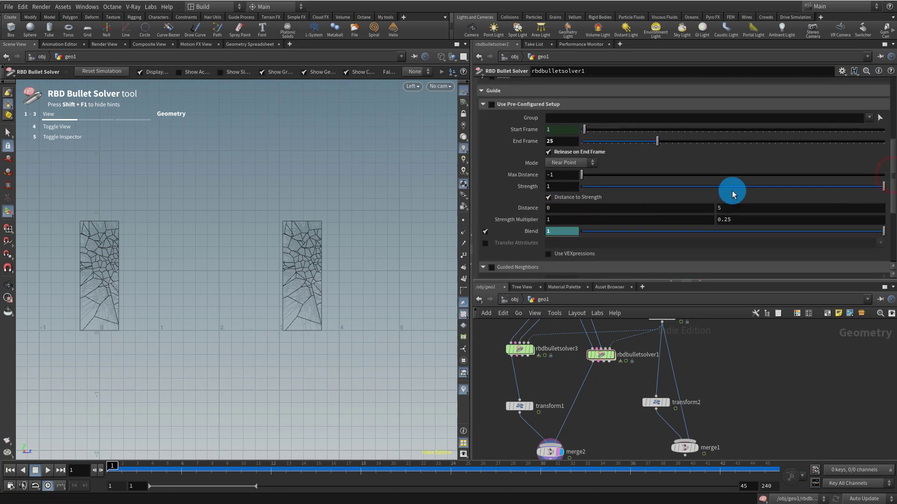
left_click(620, 80)
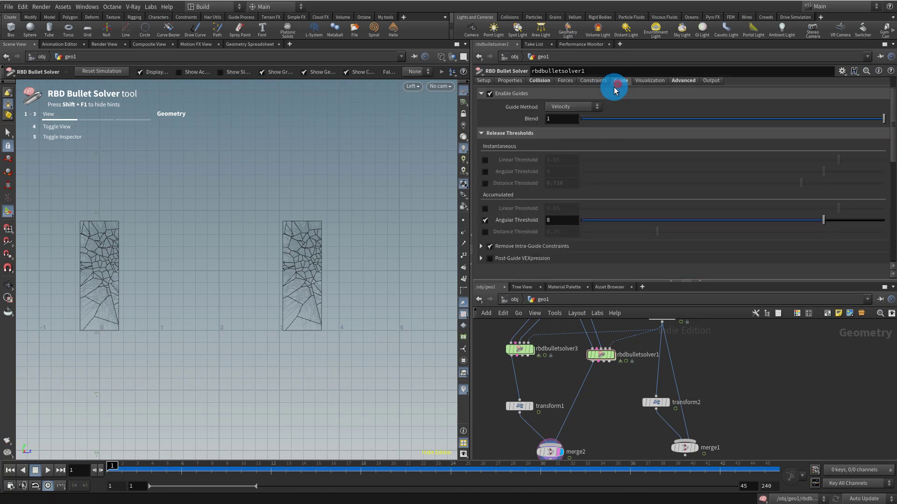
left_click(484, 159)
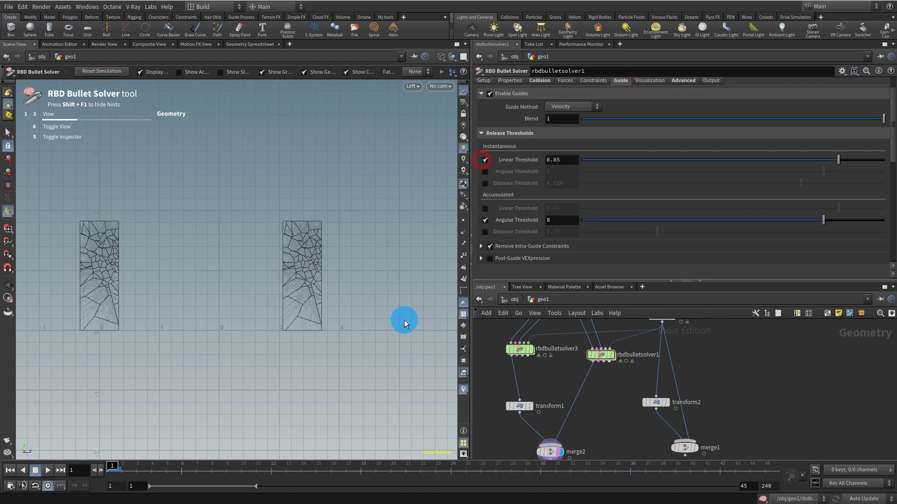
left_click(34, 469)
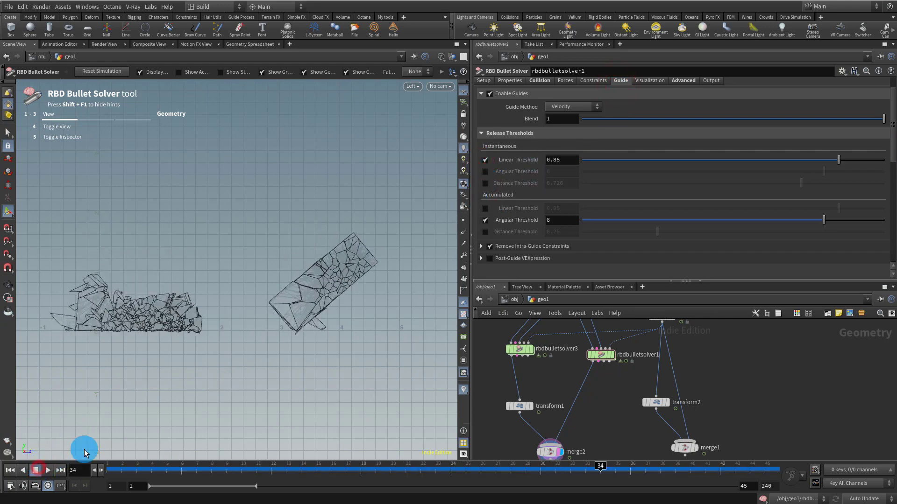